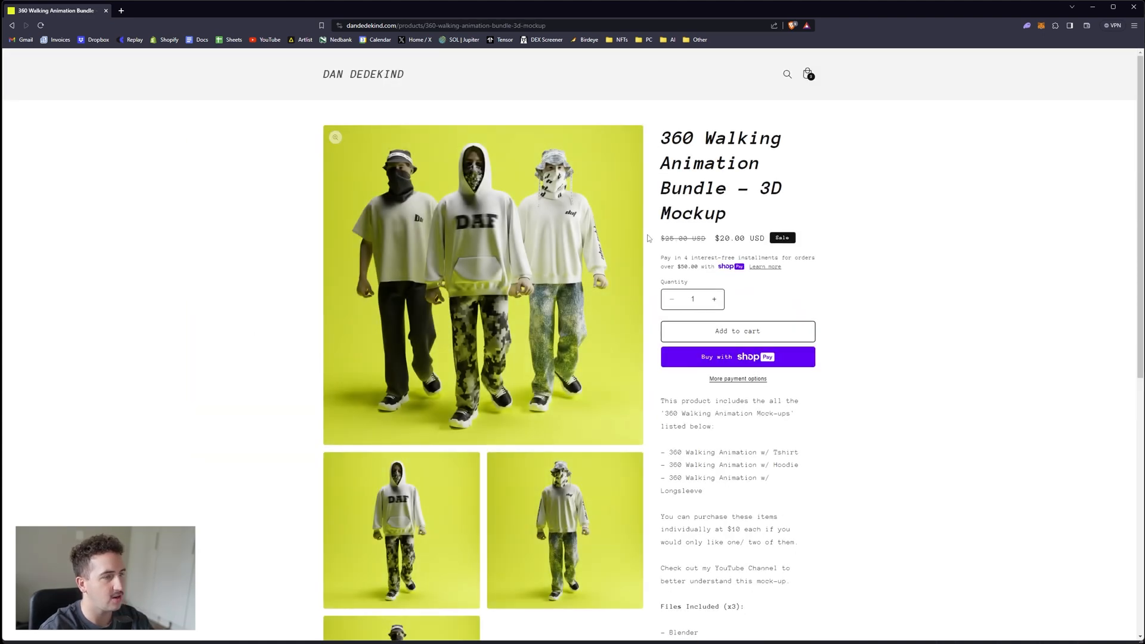
# Enter the 360_Hoodie folder and look over its Blender file and CLO subfolder.
pyautogui.scroll(-3)
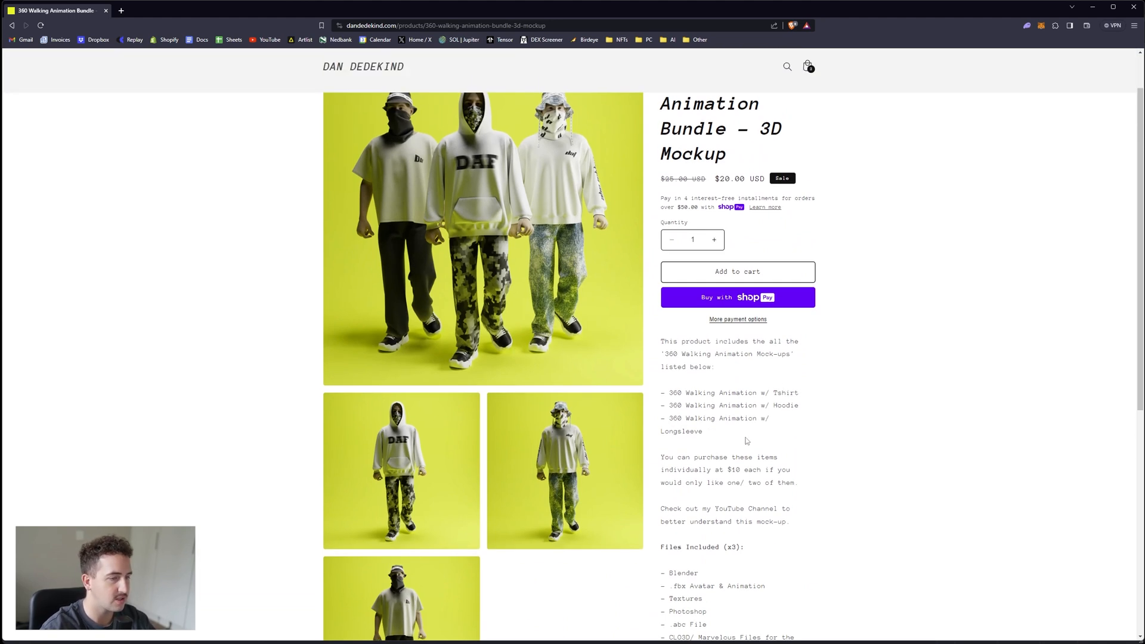
pyautogui.scroll(-3)
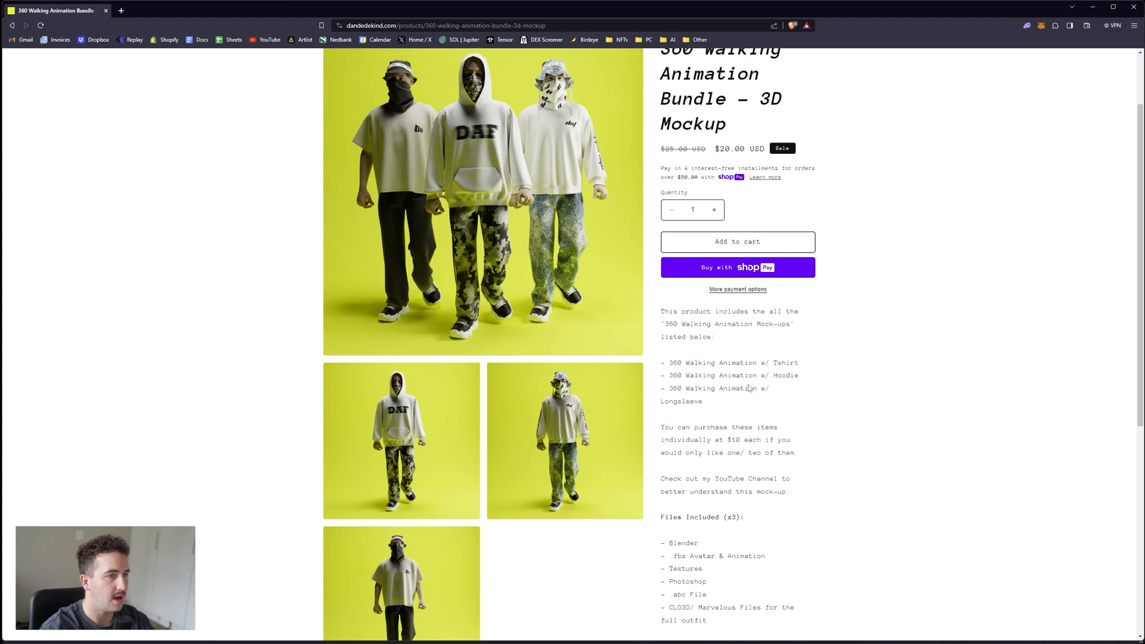
pyautogui.scroll(-3)
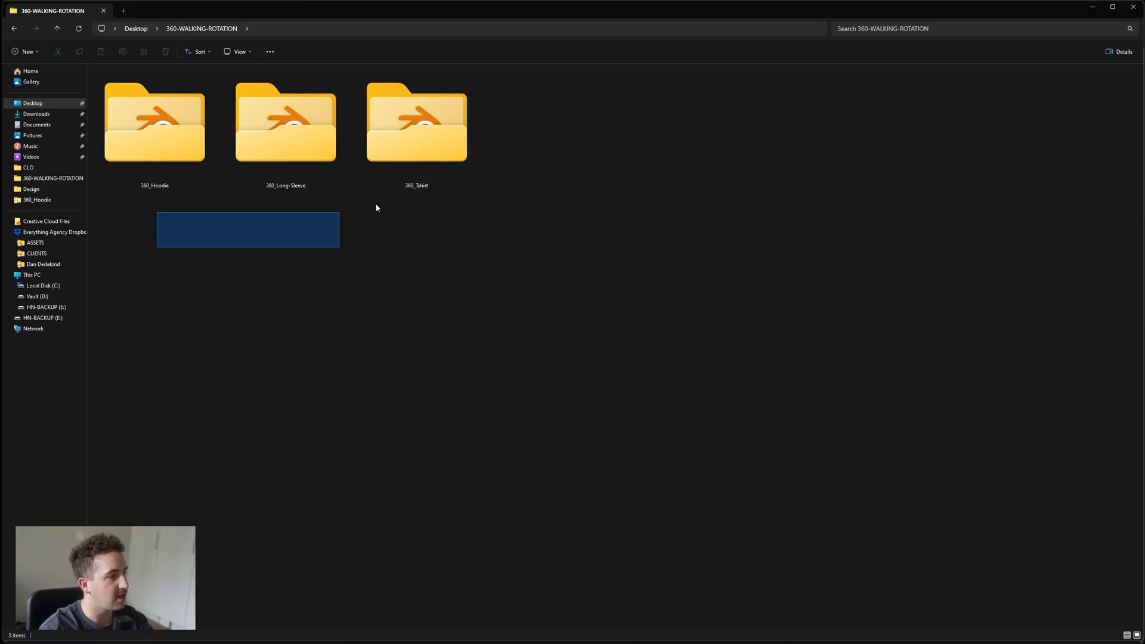
pyautogui.click(178, 231)
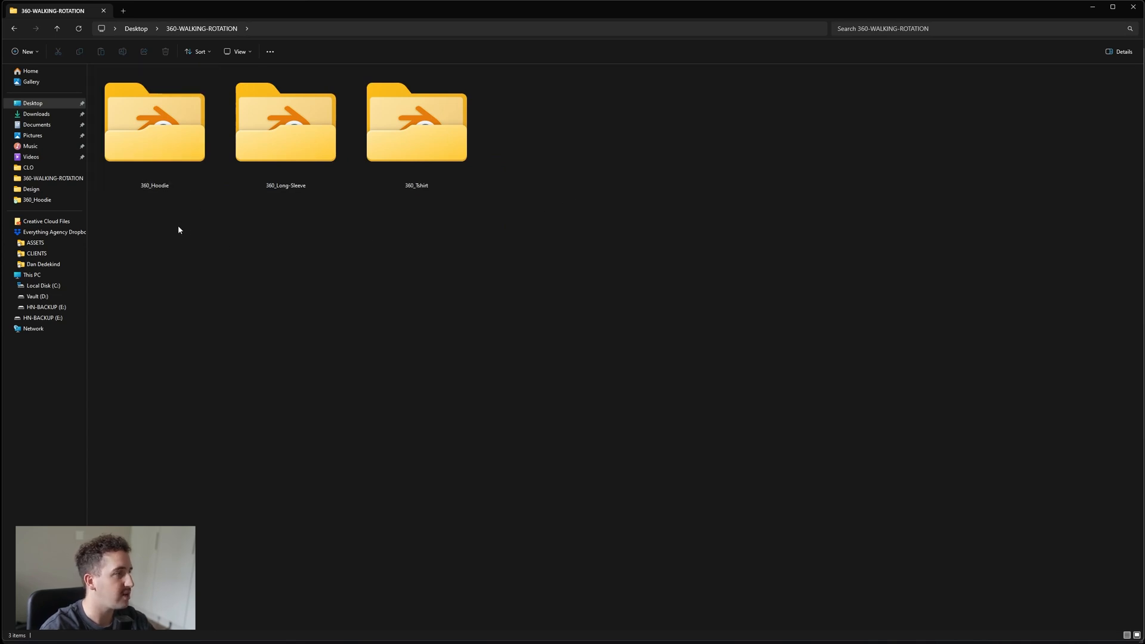
pyautogui.moveTo(311, 131)
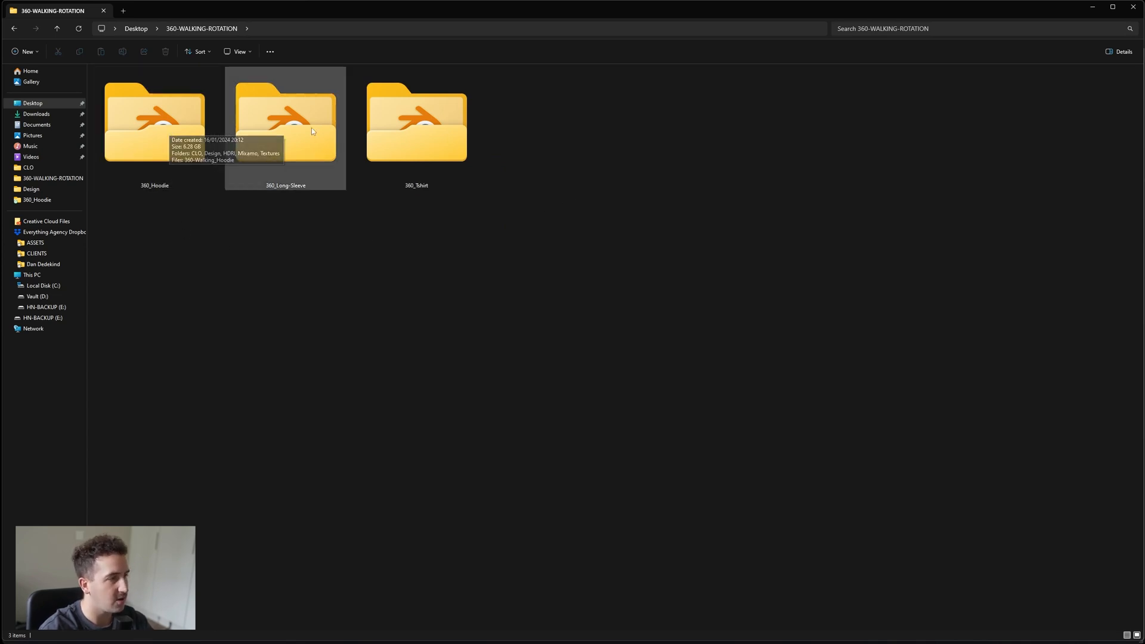
pyautogui.doubleClick(154, 120)
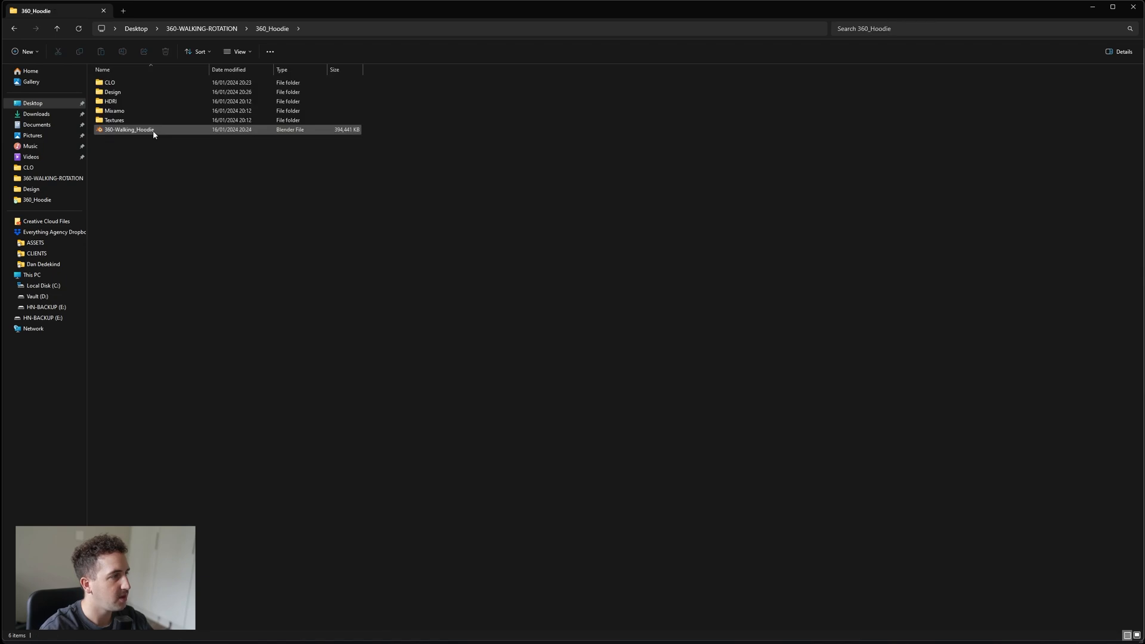
pyautogui.click(265, 219)
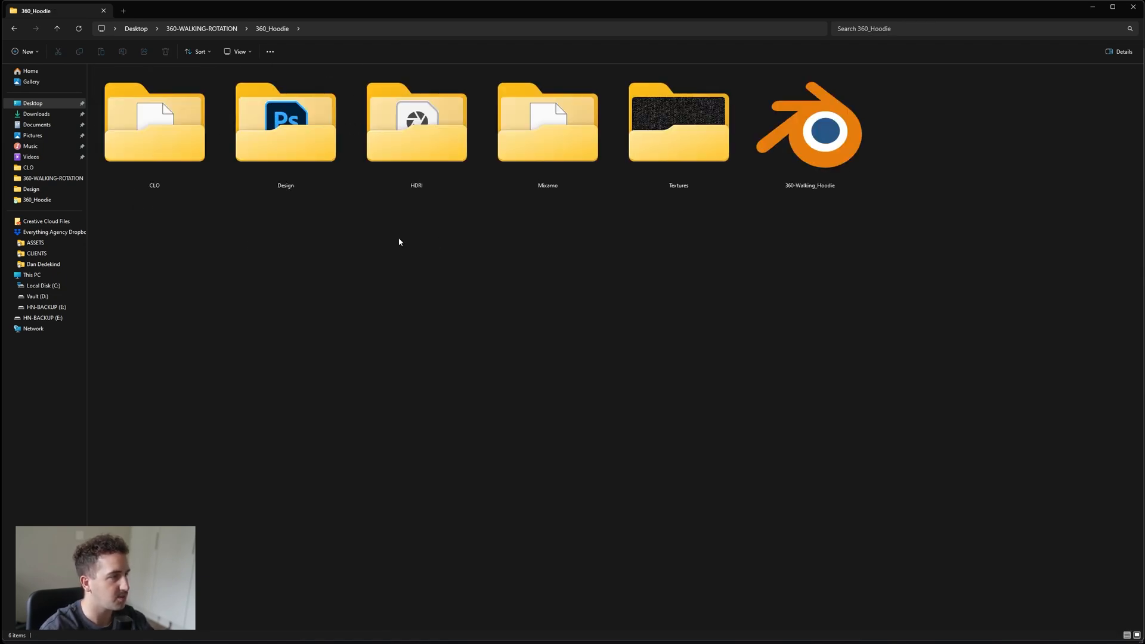
pyautogui.click(809, 127)
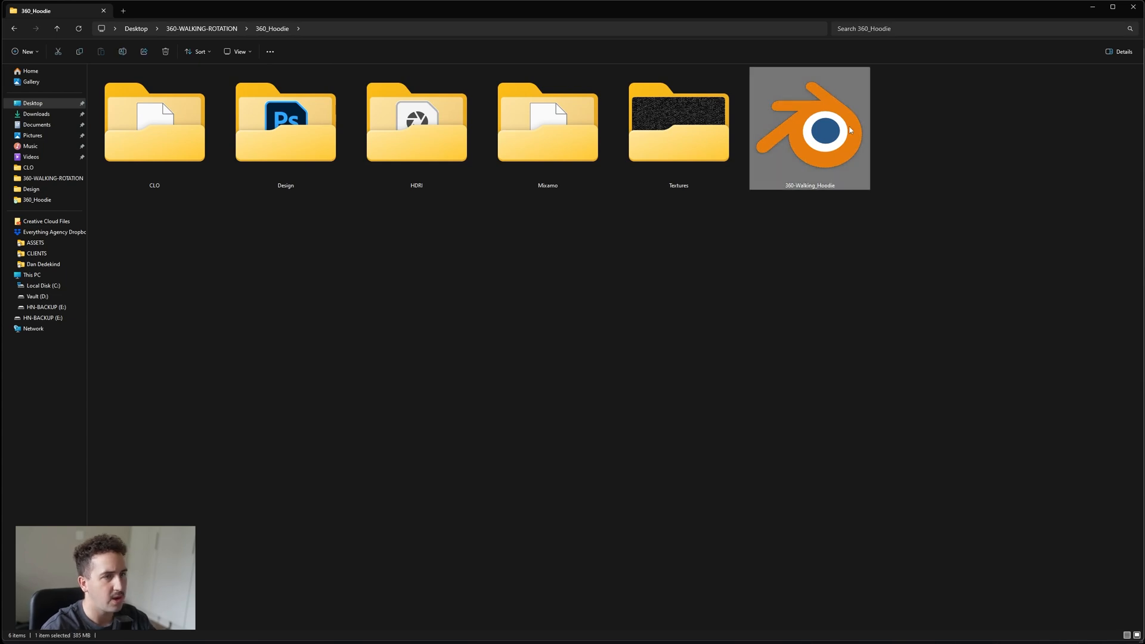
pyautogui.click(548, 125)
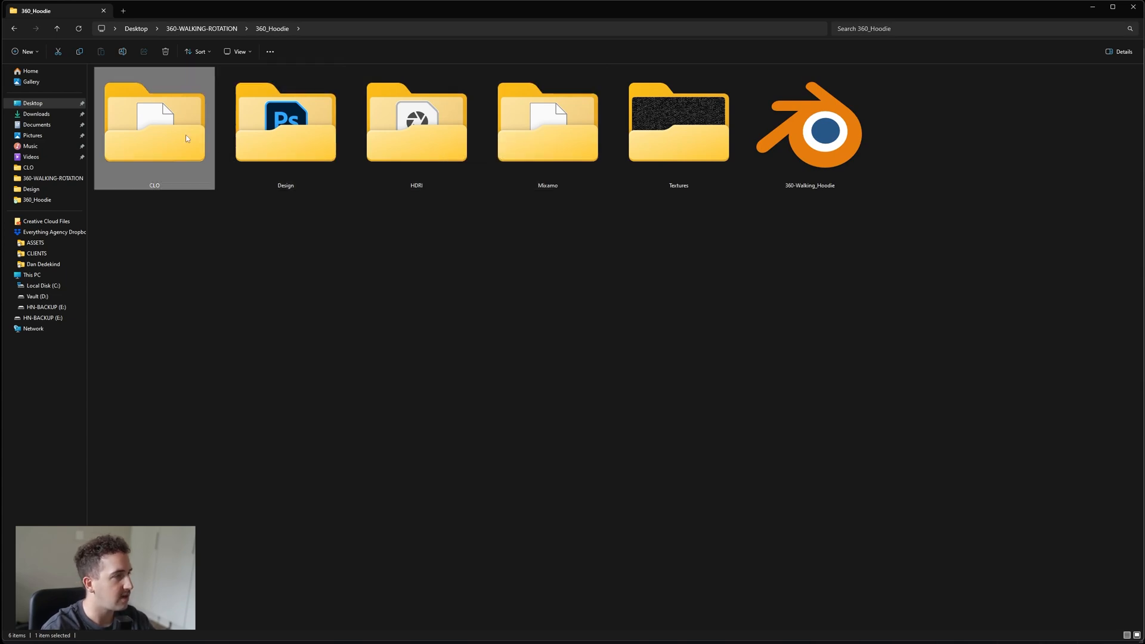
# Browse the CLO folder's Frame1 project, then the Design and Mixamo folders.
pyautogui.doubleClick(154, 122)
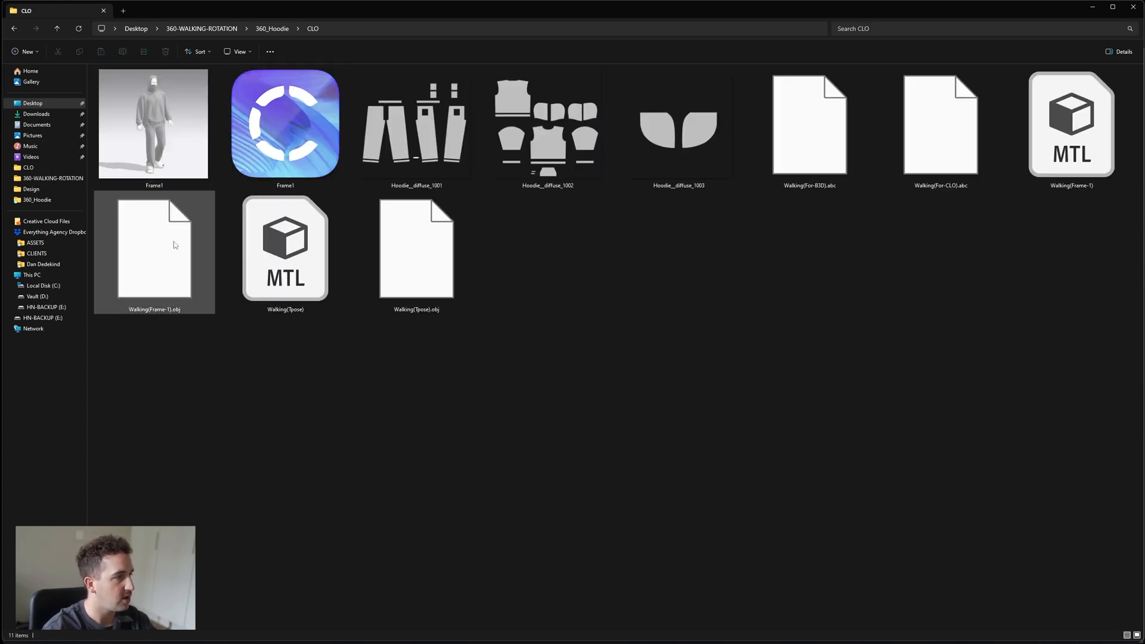
pyautogui.click(306, 361)
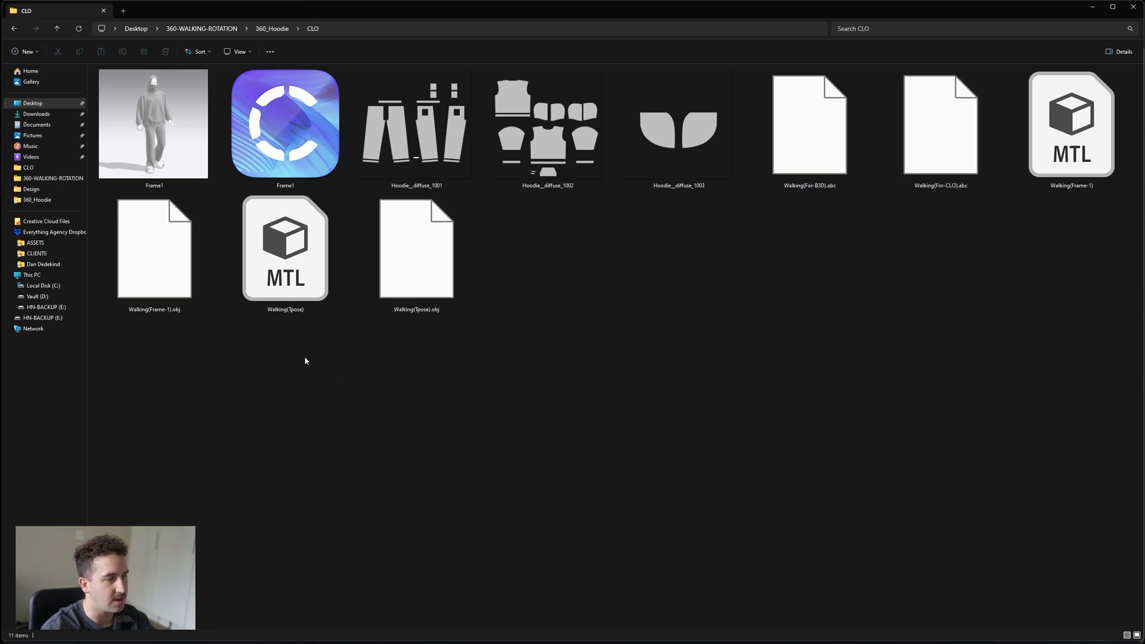
pyautogui.moveTo(211, 378)
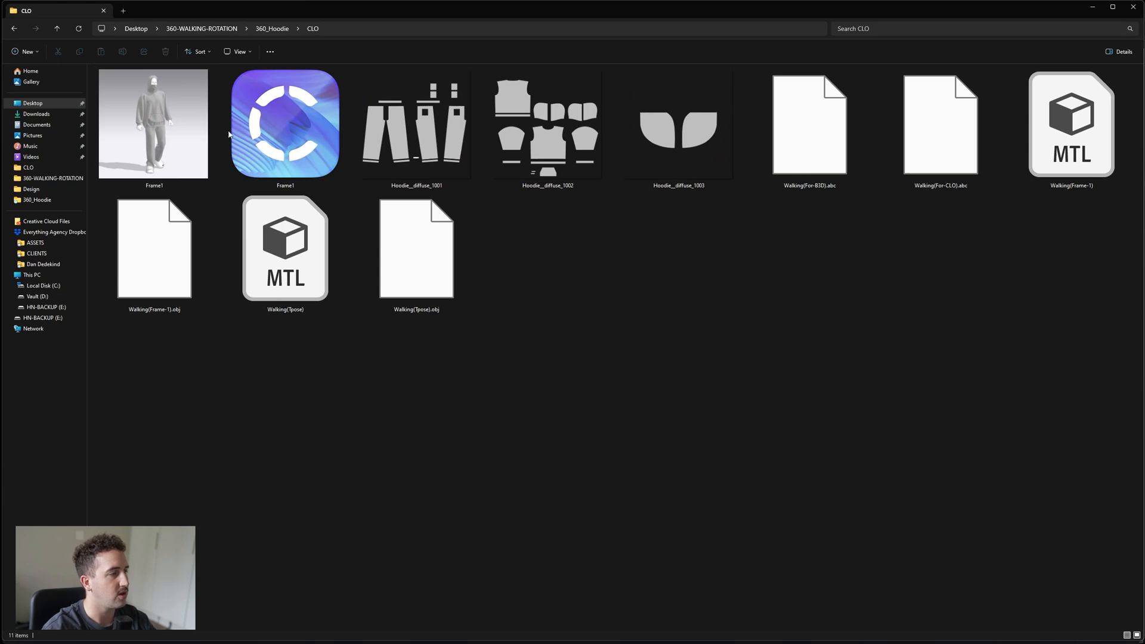
pyautogui.moveTo(154, 124)
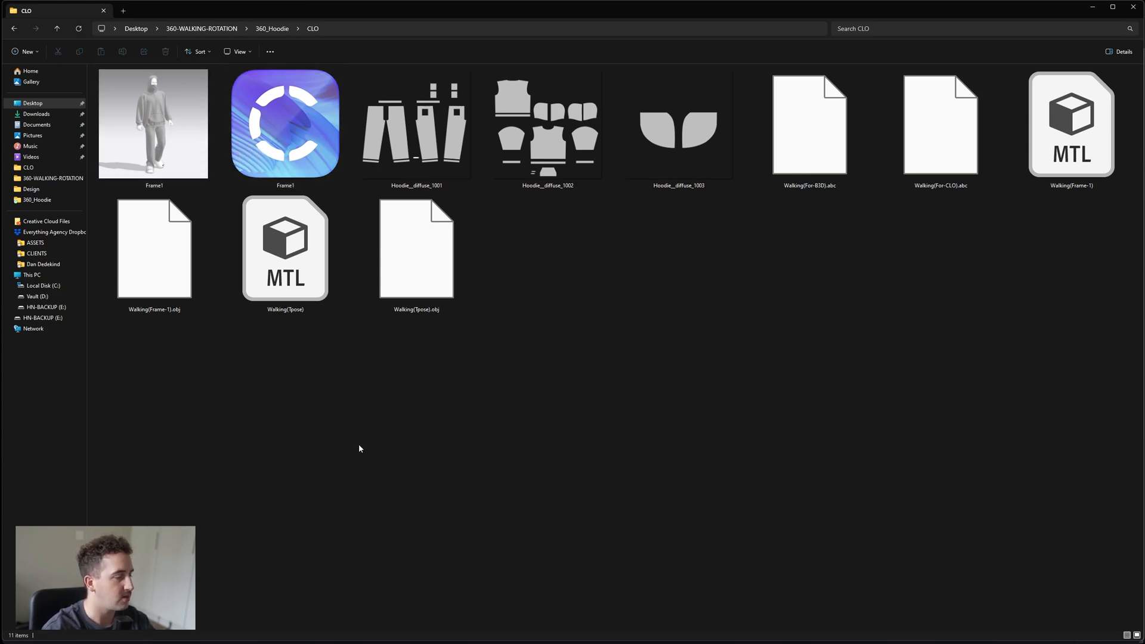
pyautogui.click(285, 124)
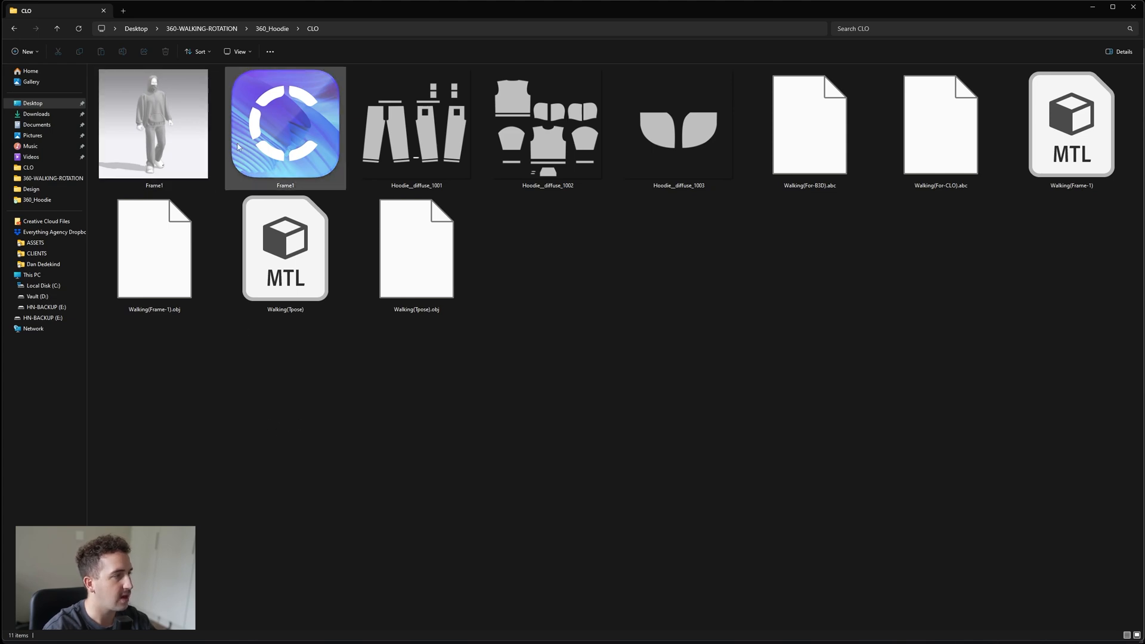
pyautogui.moveTo(154, 124)
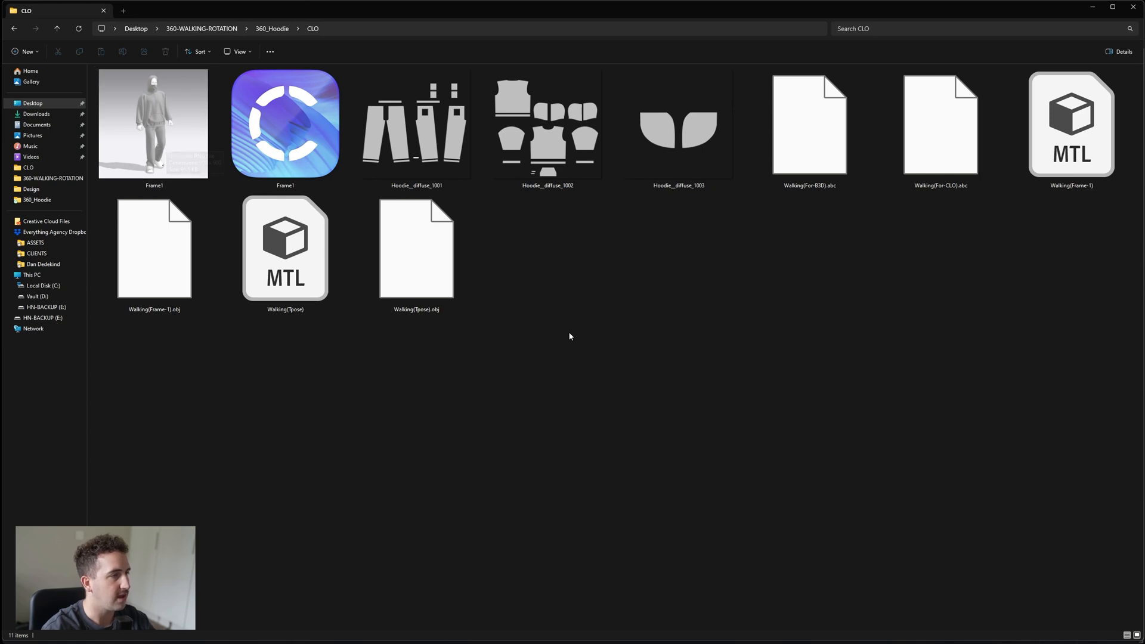
pyautogui.click(285, 124)
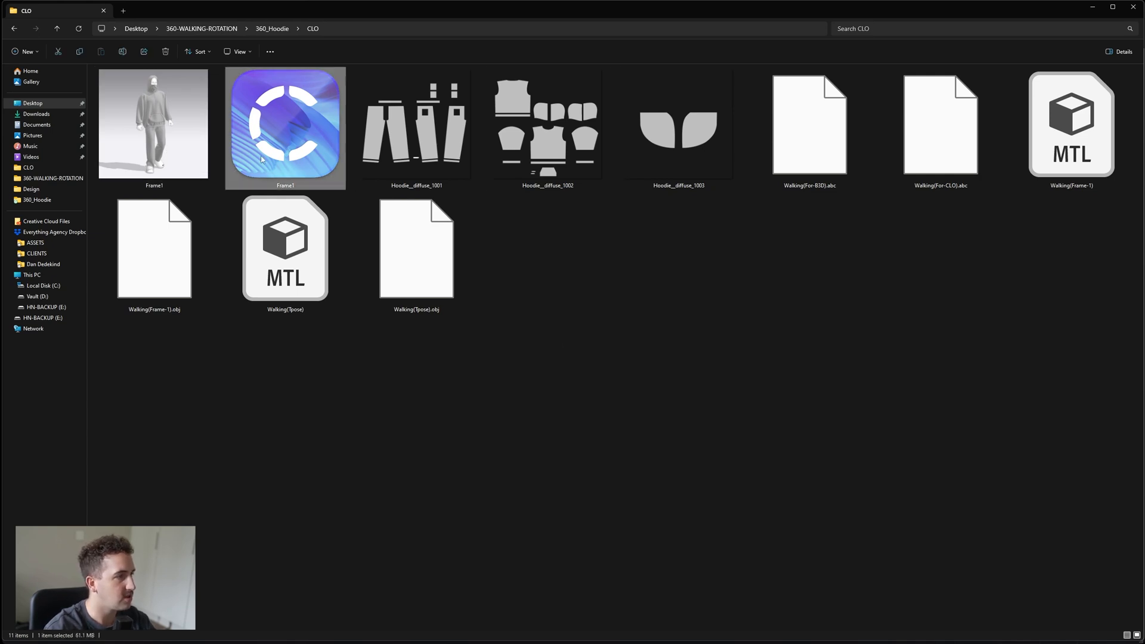
pyautogui.moveTo(299, 127)
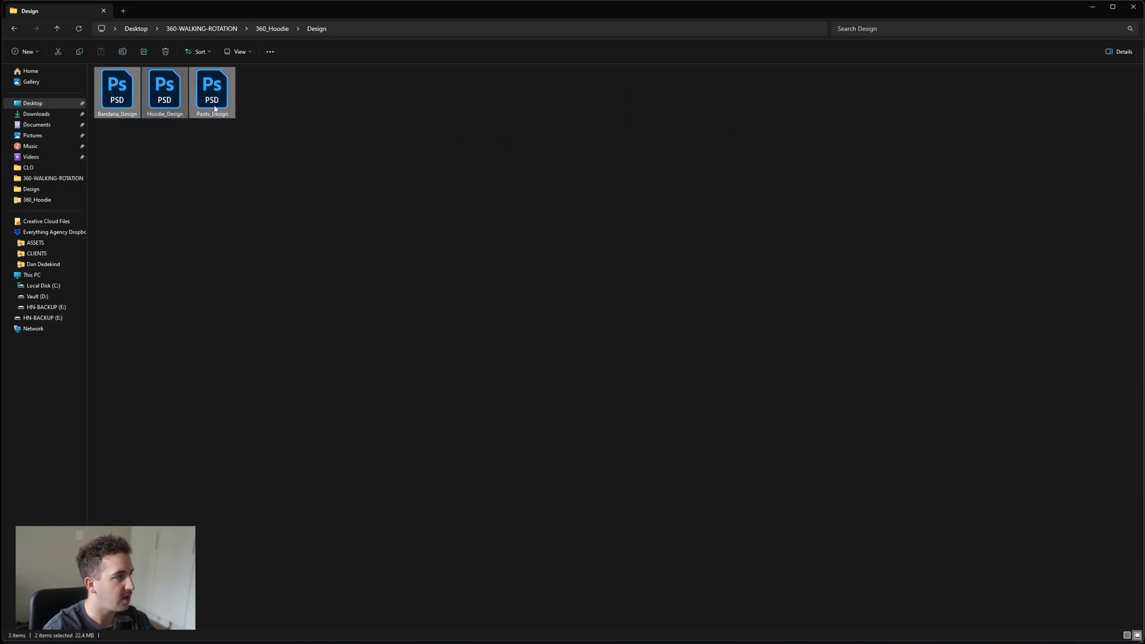
pyautogui.click(212, 91)
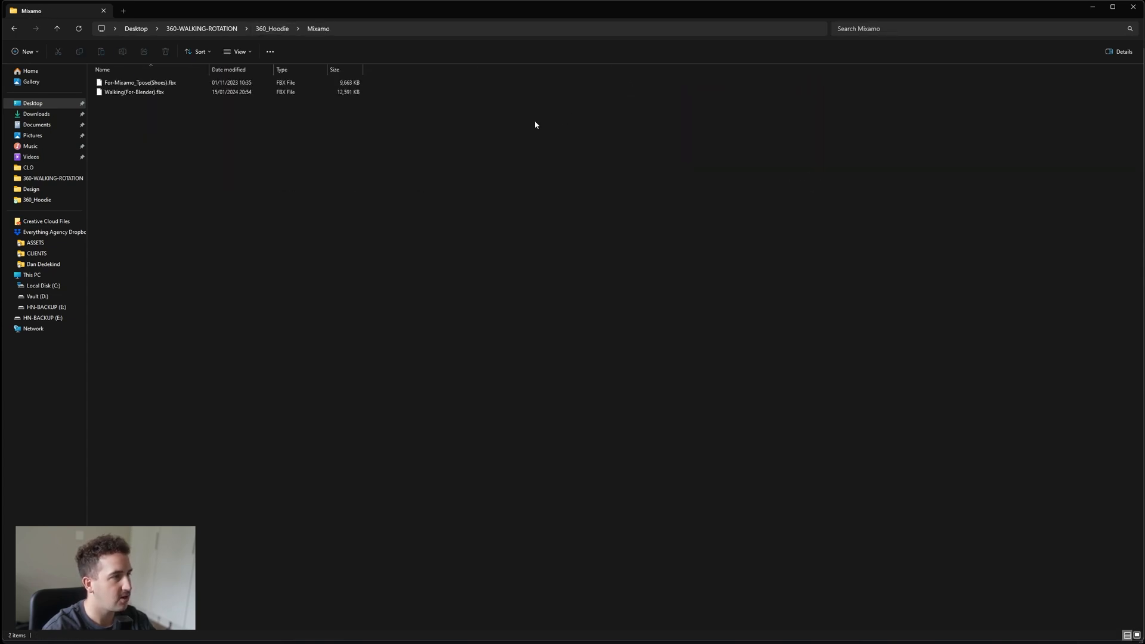
pyautogui.click(270, 28)
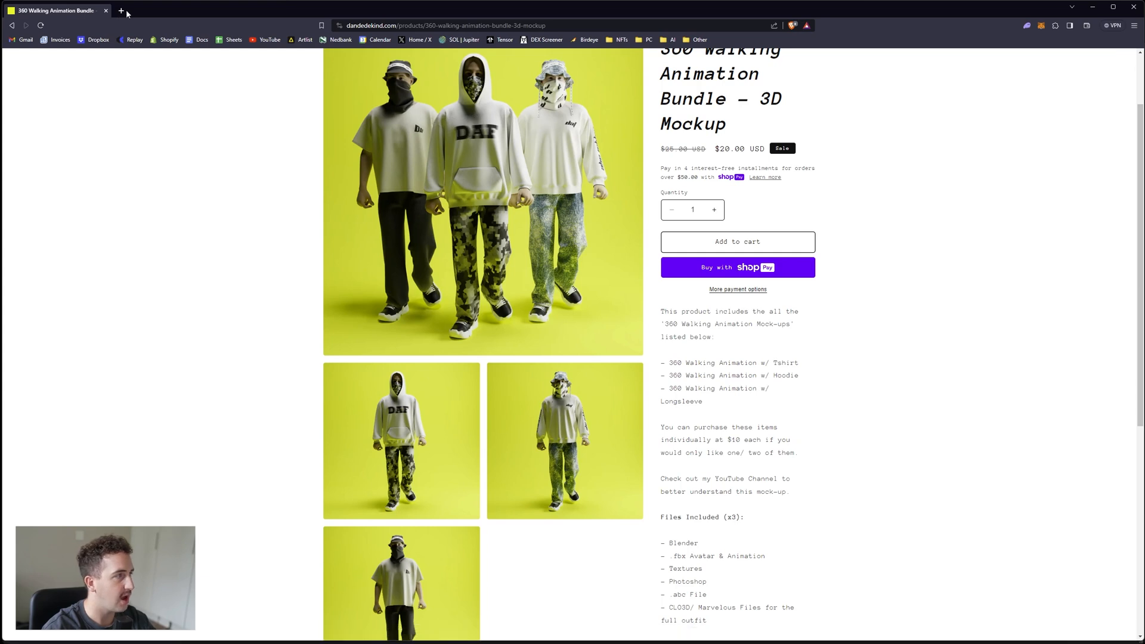
# Visit the Blender download page and Photopea in the browser, then return to the Blender project.
pyautogui.click(122, 11)
pyautogui.write('blender.org/download/')
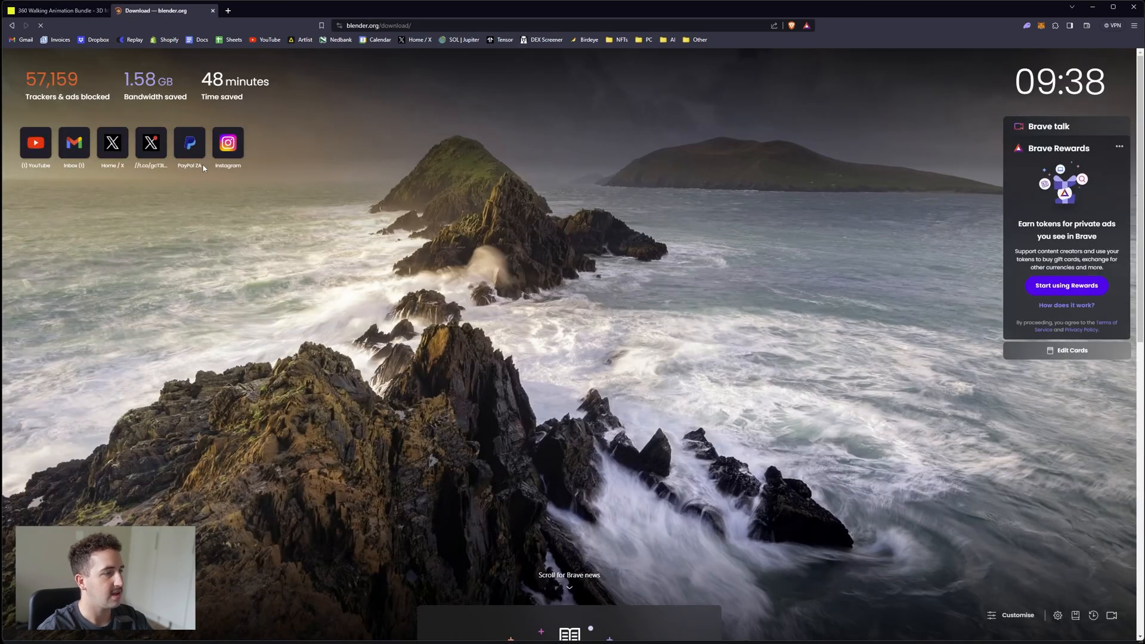
pyautogui.click(153, 11)
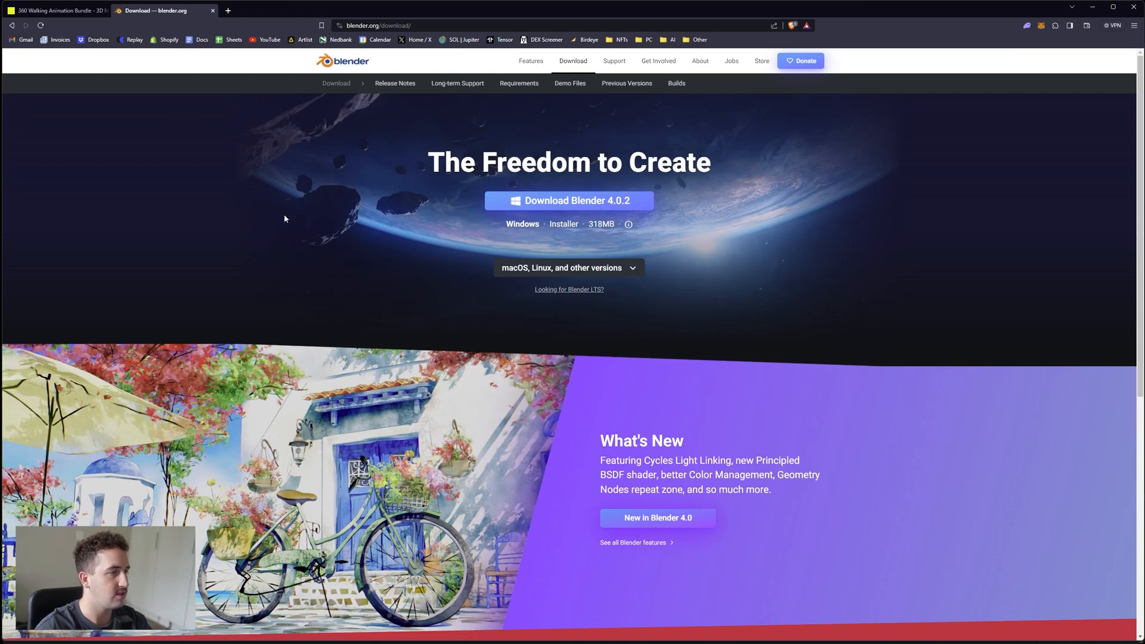
pyautogui.moveTo(357, 264)
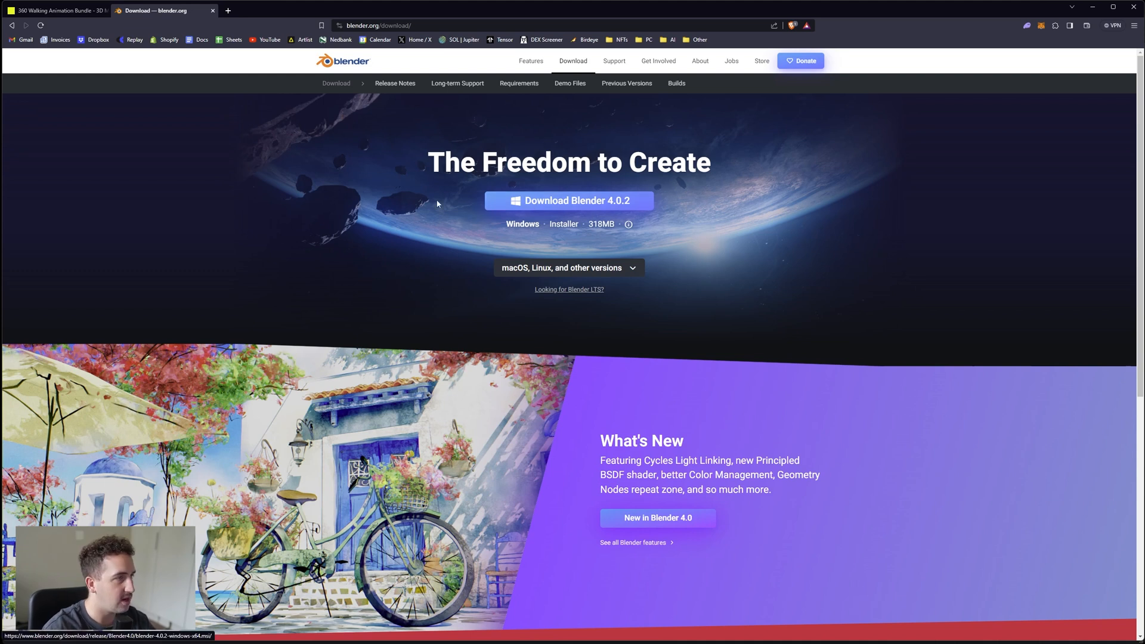
pyautogui.write('photosho')
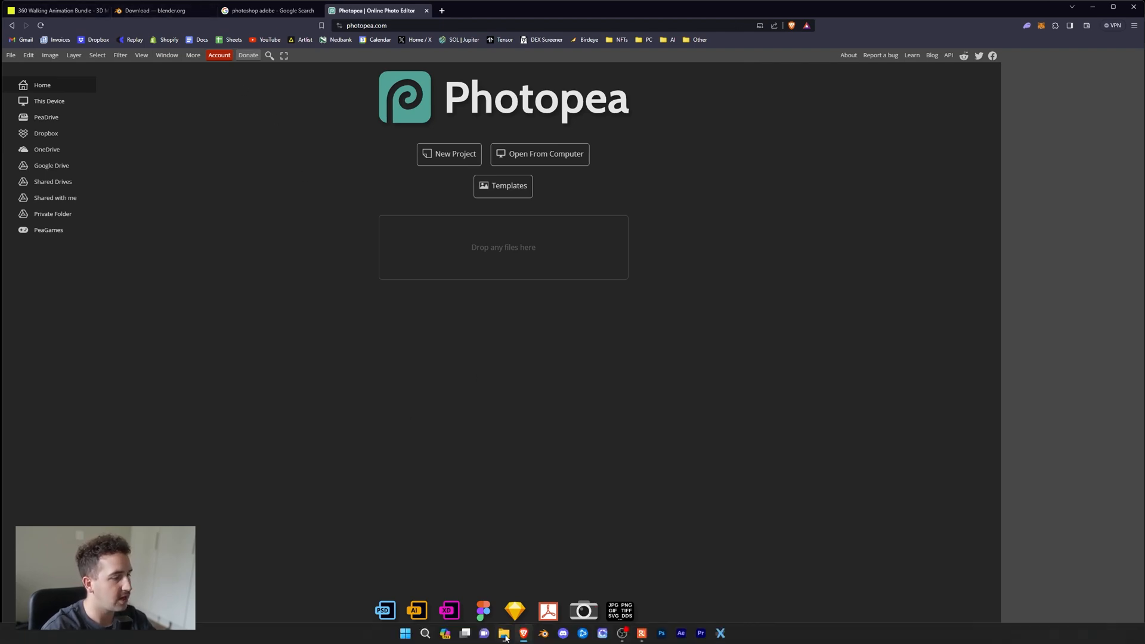
pyautogui.click(503, 634)
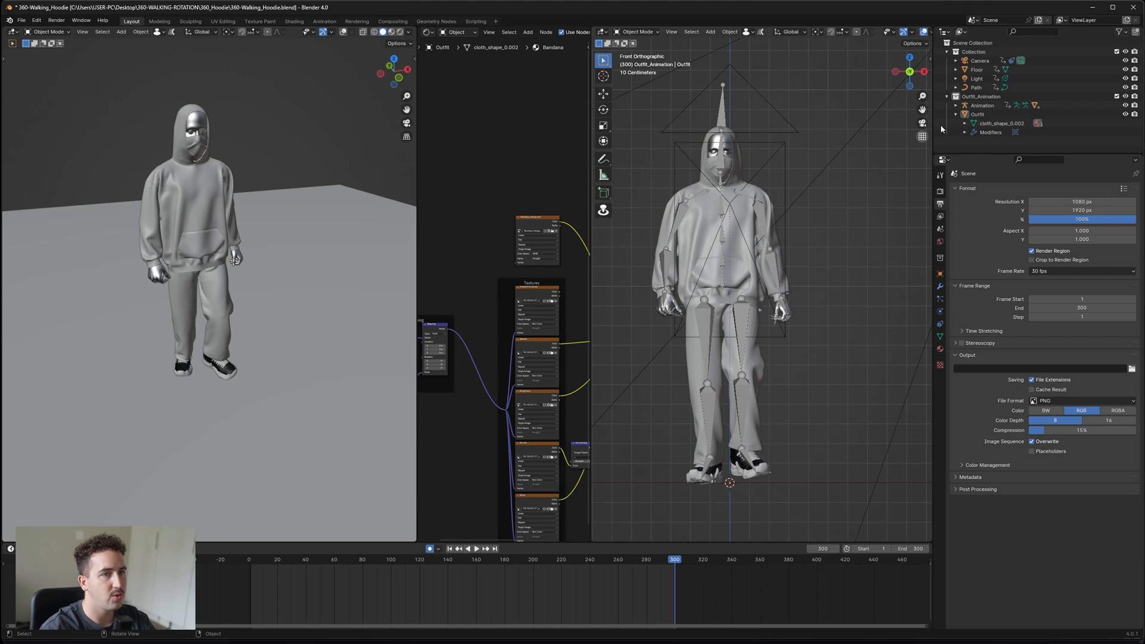
# View the scene through the camera in the left viewport and change its shading.
pyautogui.click(980, 61)
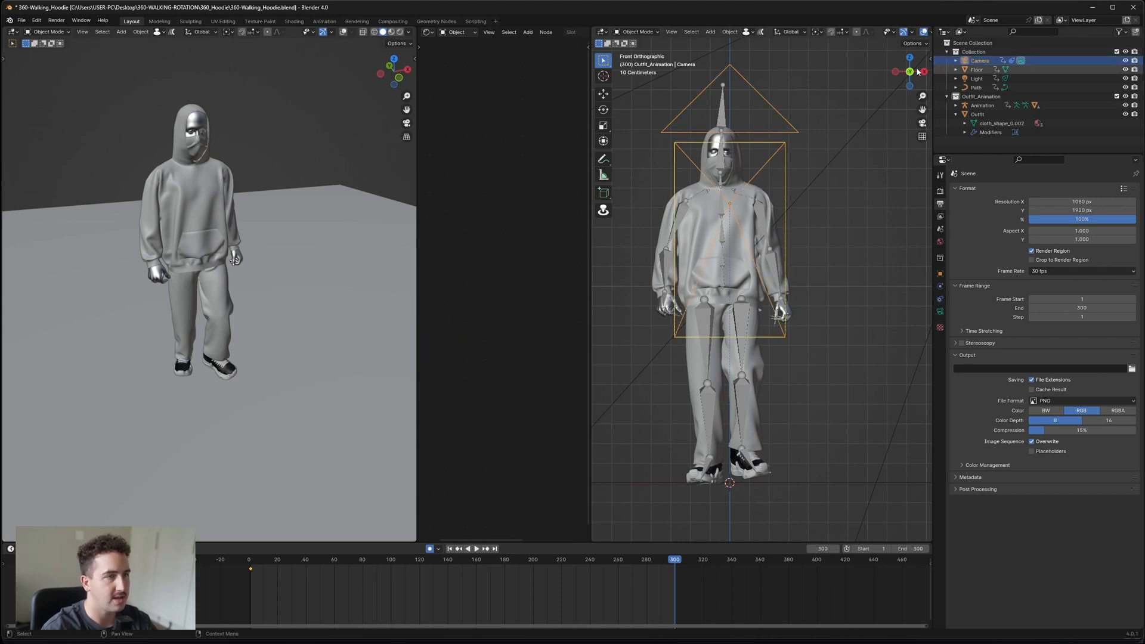
pyautogui.click(82, 31)
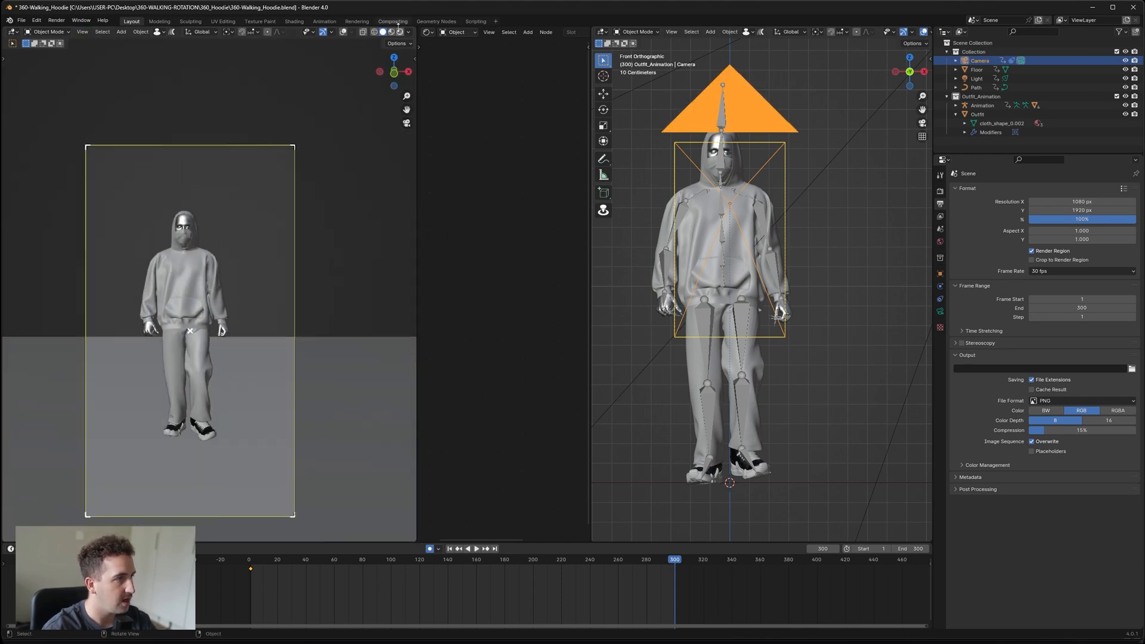
pyautogui.moveTo(399, 31)
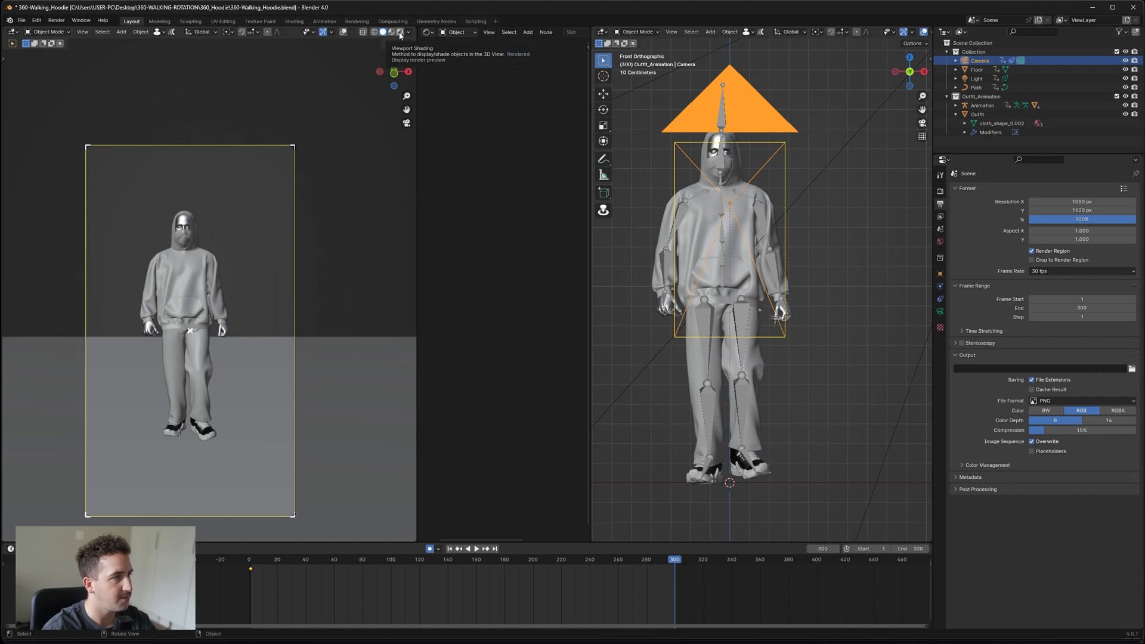
pyautogui.click(399, 31)
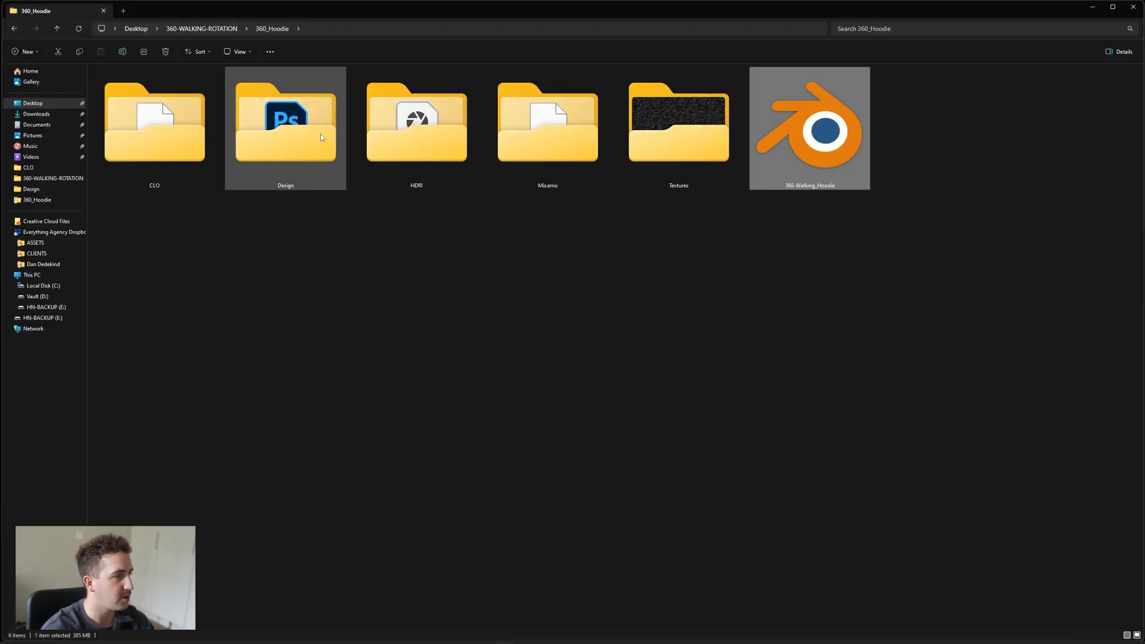
# Open the design PSD files from the project's Design folder in Photoshop.
pyautogui.doubleClick(285, 124)
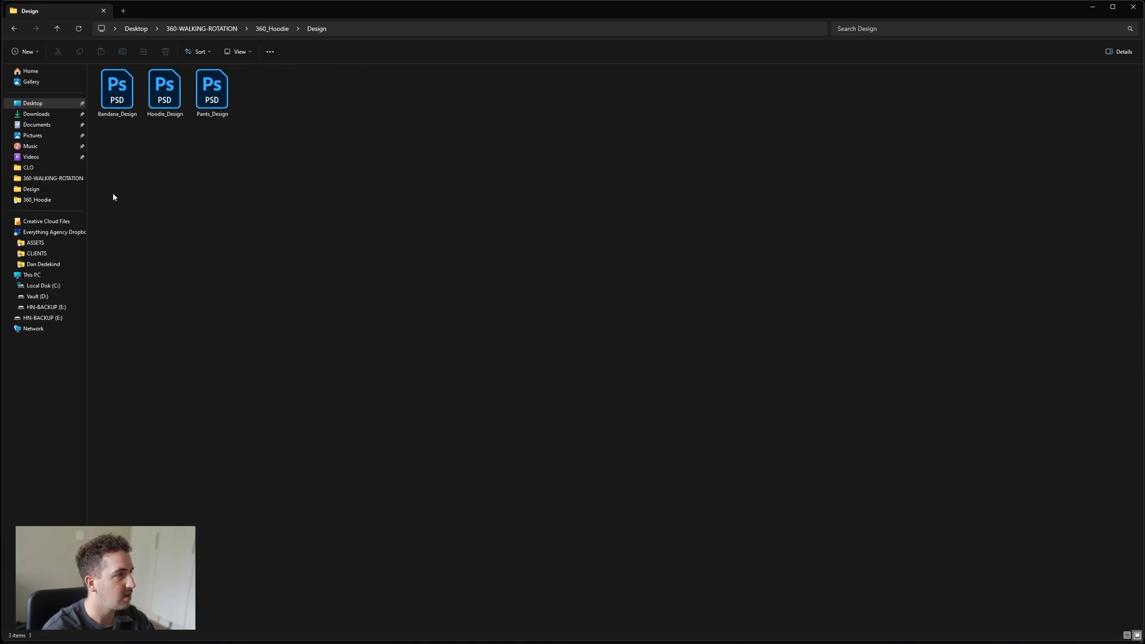
pyautogui.doubleClick(117, 83)
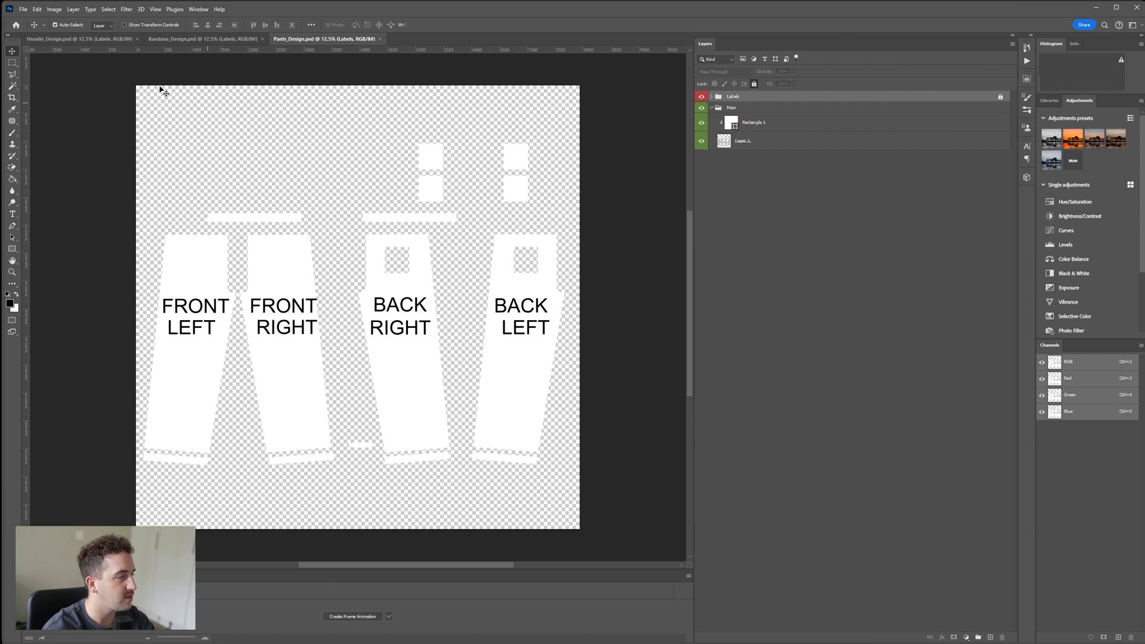
pyautogui.moveTo(93, 41)
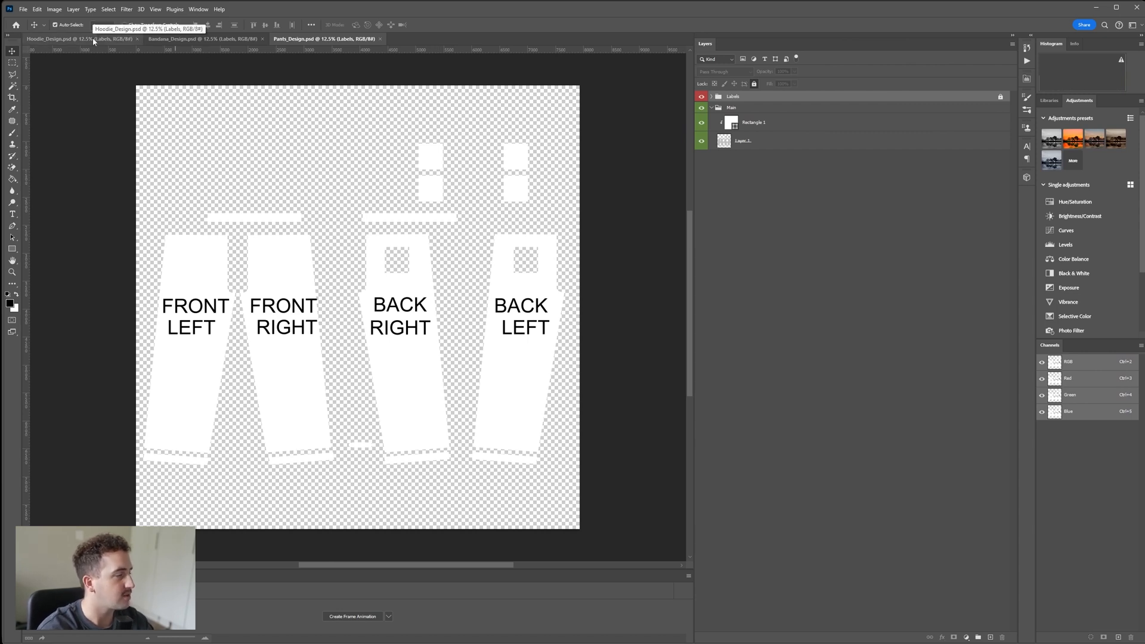
# Hide the Labels group and recolour the hoodie's Color fill layer with a new muted tone.
pyautogui.click(58, 38)
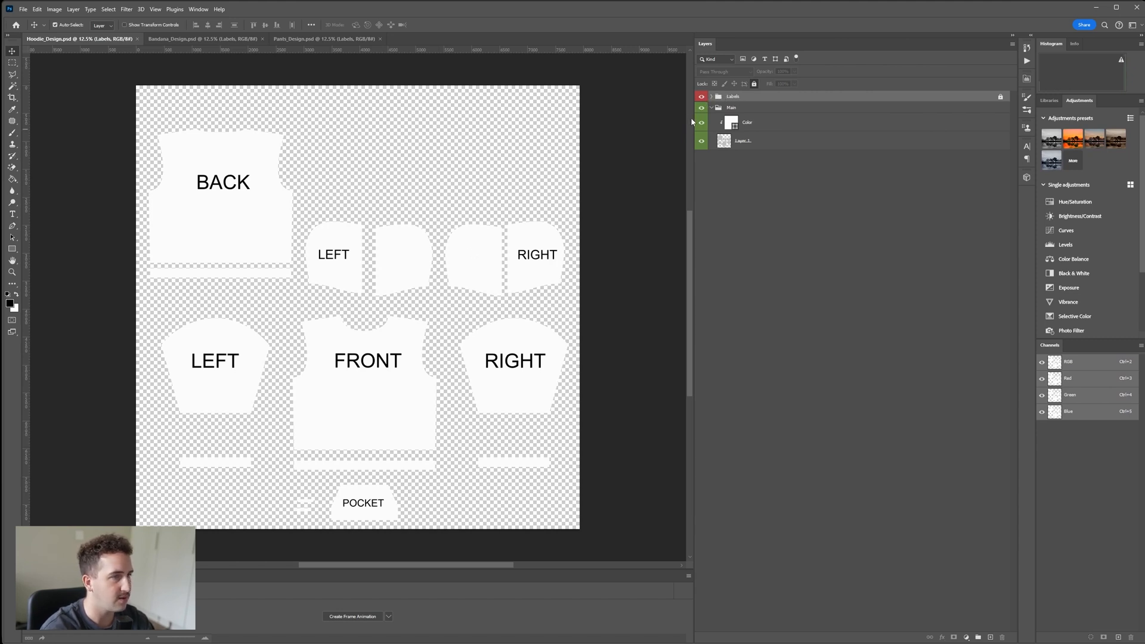
pyautogui.click(701, 96)
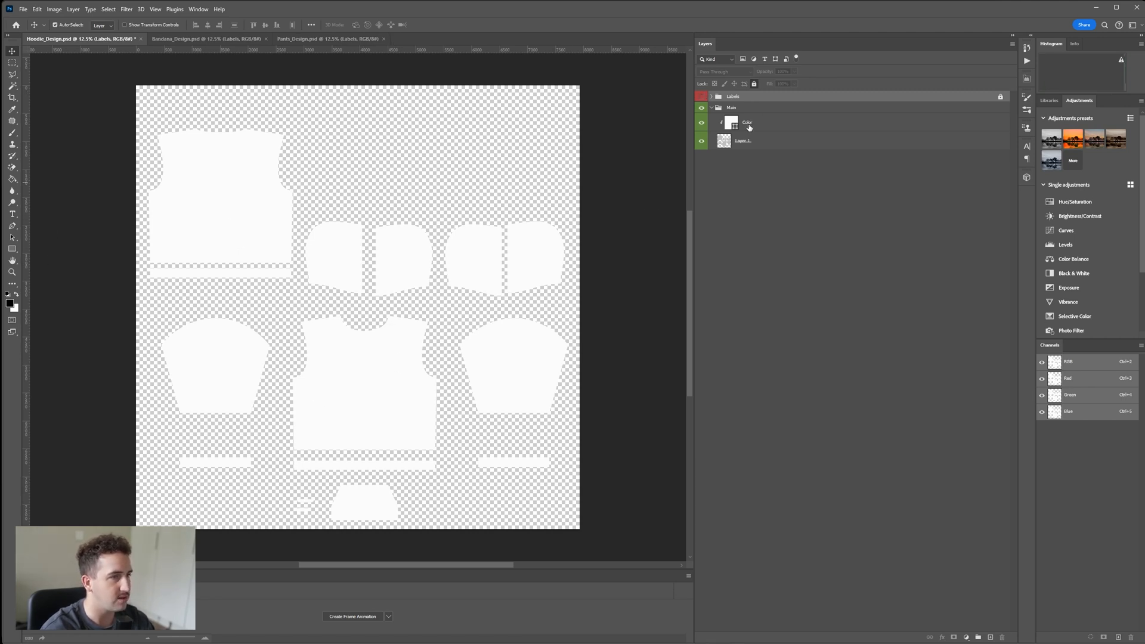
pyautogui.click(747, 122)
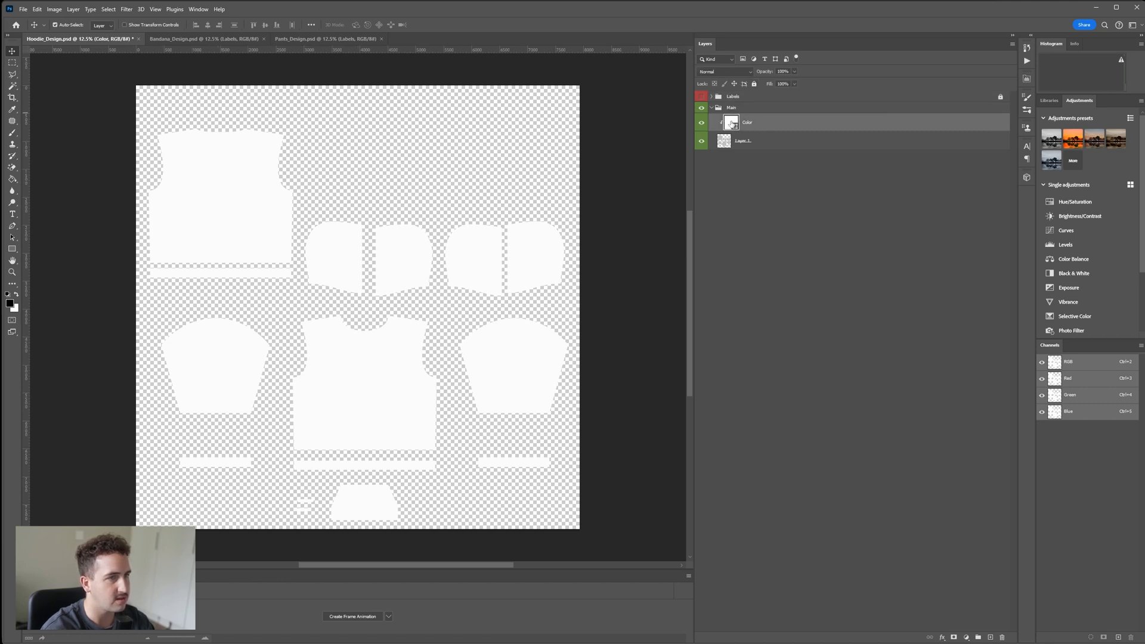
pyautogui.doubleClick(730, 122)
pyautogui.write('7b5757')
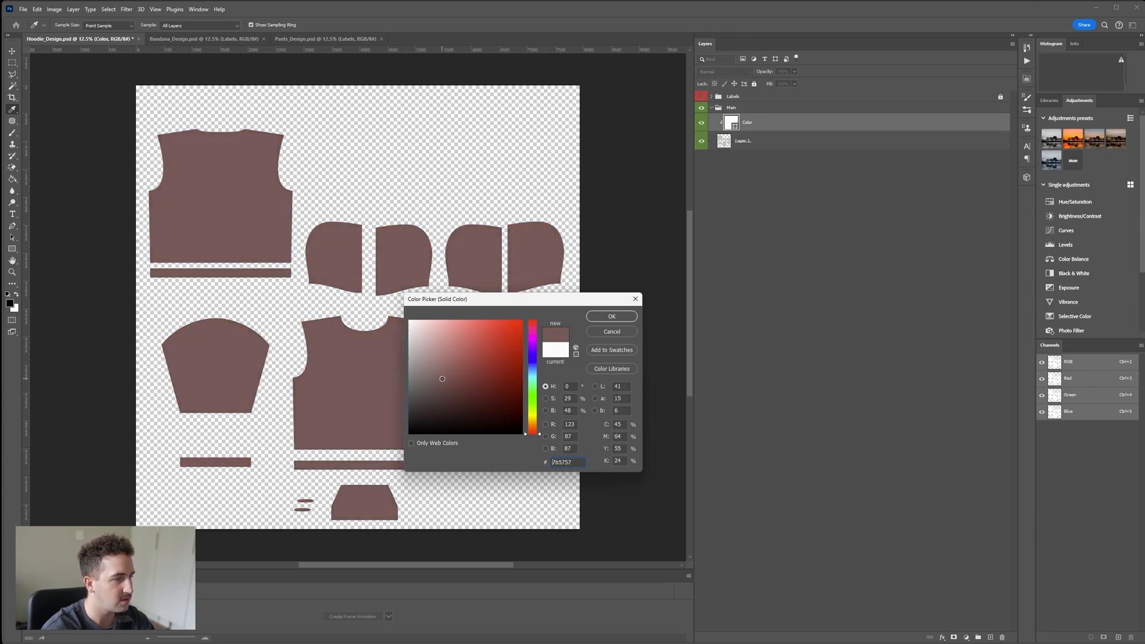
pyautogui.click(611, 315)
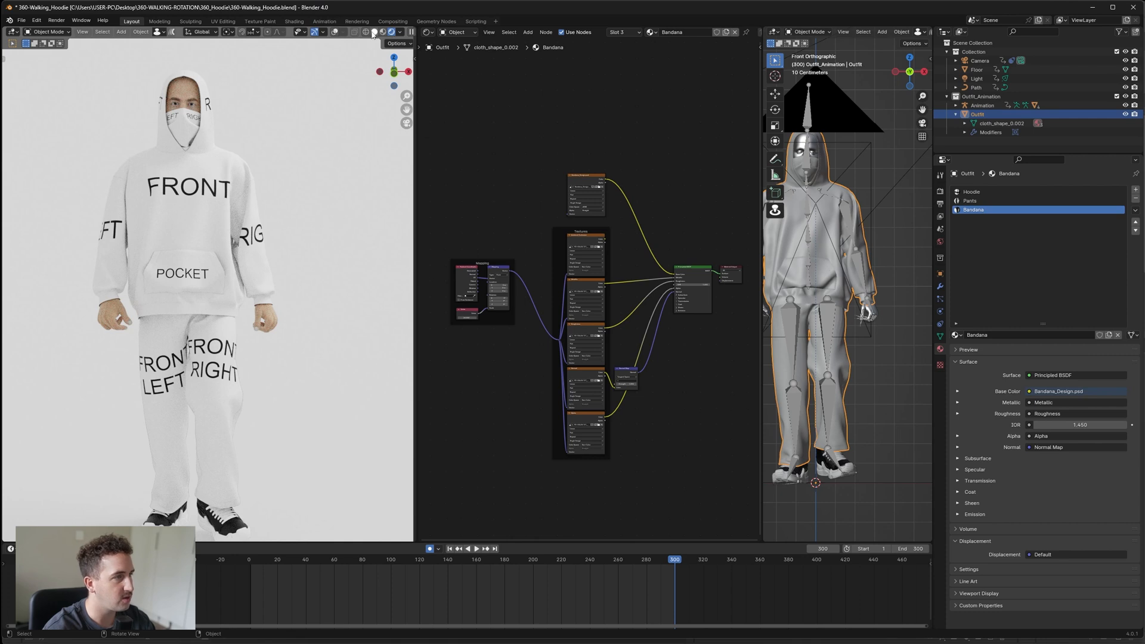
pyautogui.moveTo(374, 31)
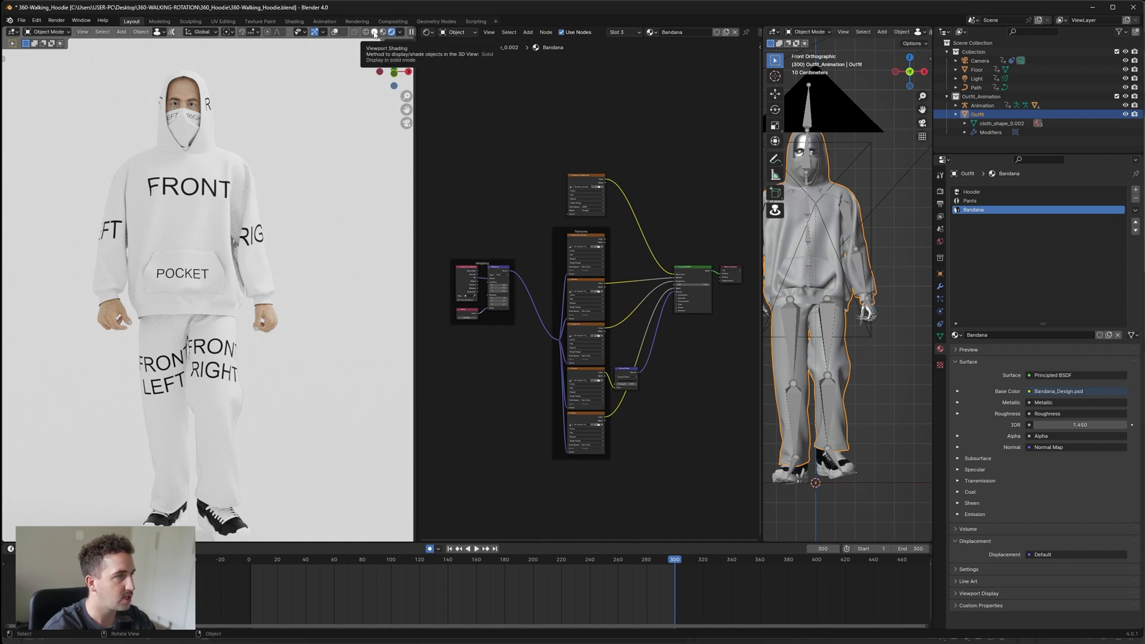
# Preview the black hoodie with its graphic in rendered shading, then go to Photoshop.
pyautogui.click(400, 31)
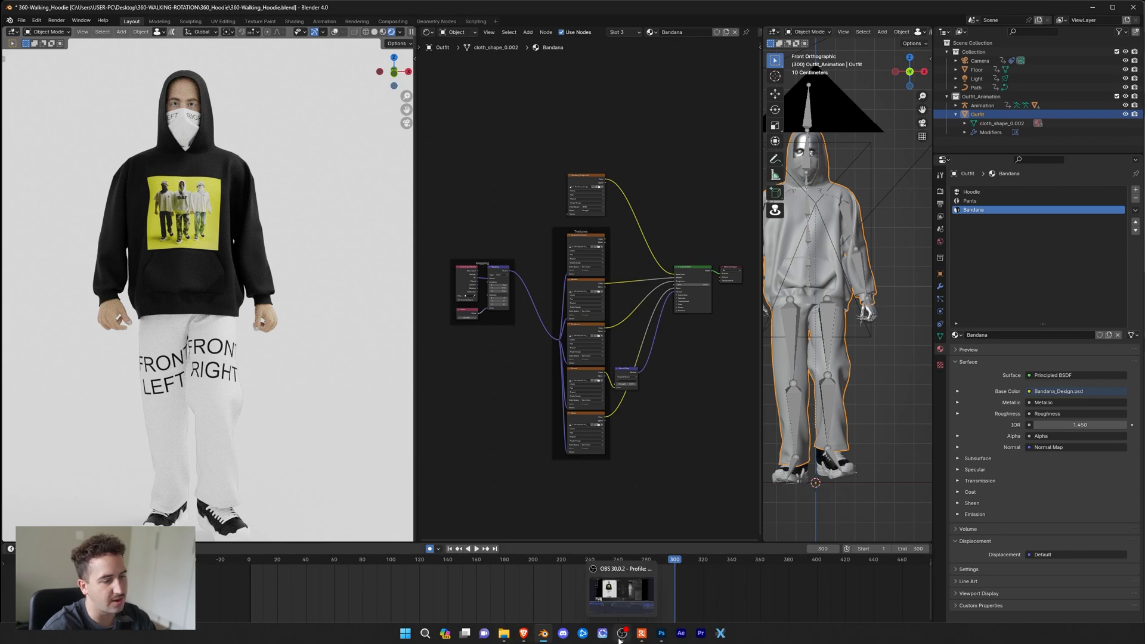
pyautogui.click(660, 633)
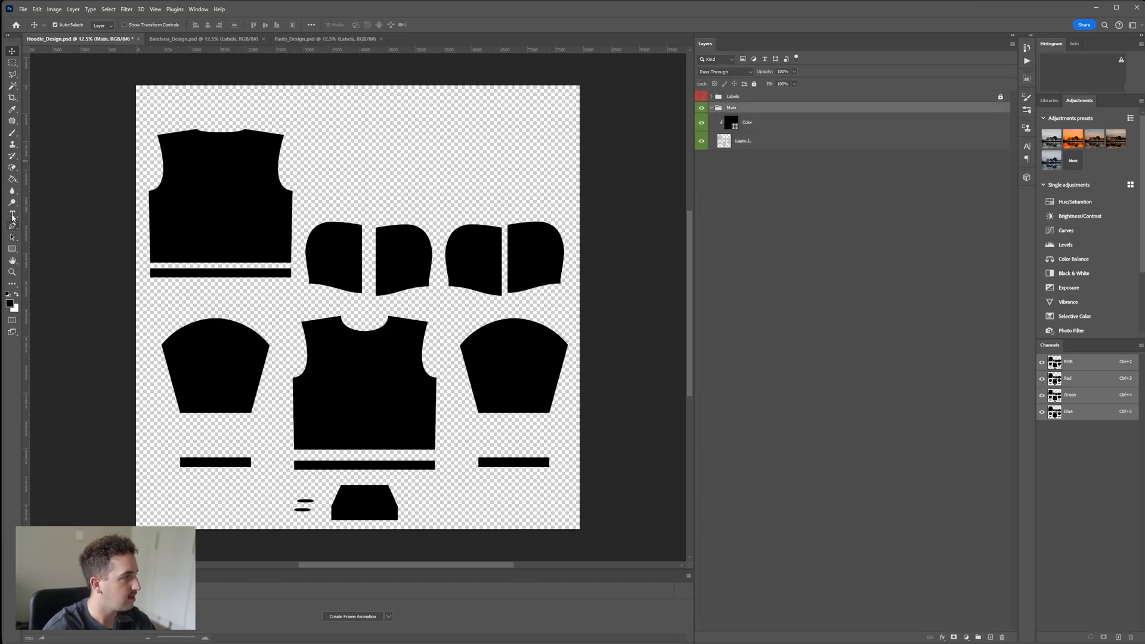
# Add 'Lorem Ipsum' branding text onto the front hoodie piece.
pyautogui.write('Lorem Ipsum')
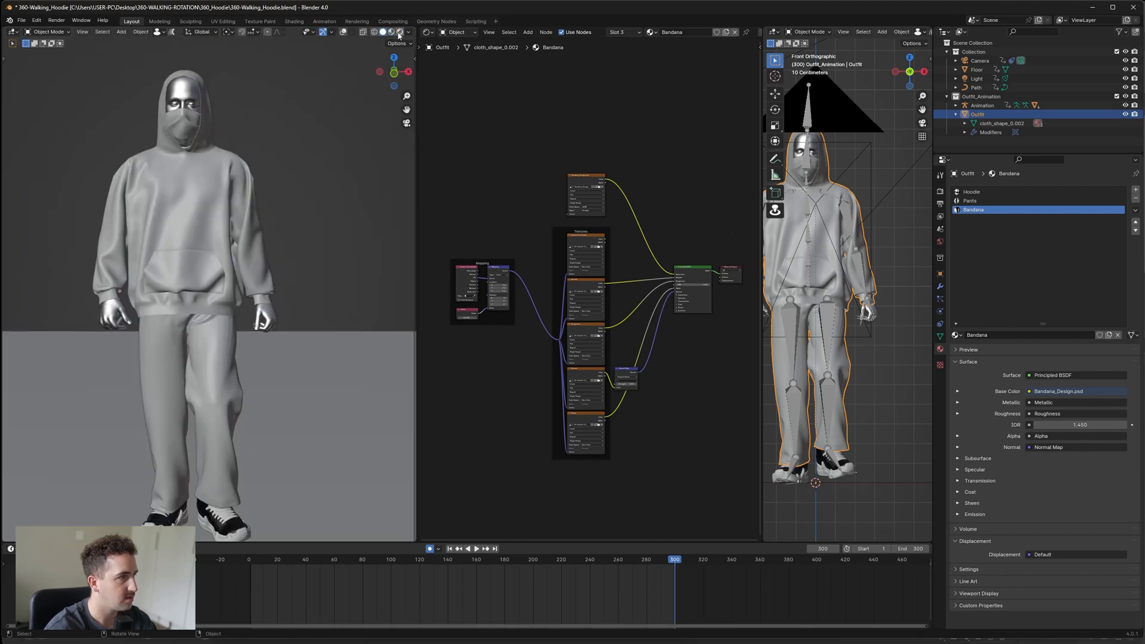
# Reload rendered shading so the hoodie shows black with DAN across the chest.
pyautogui.click(392, 31)
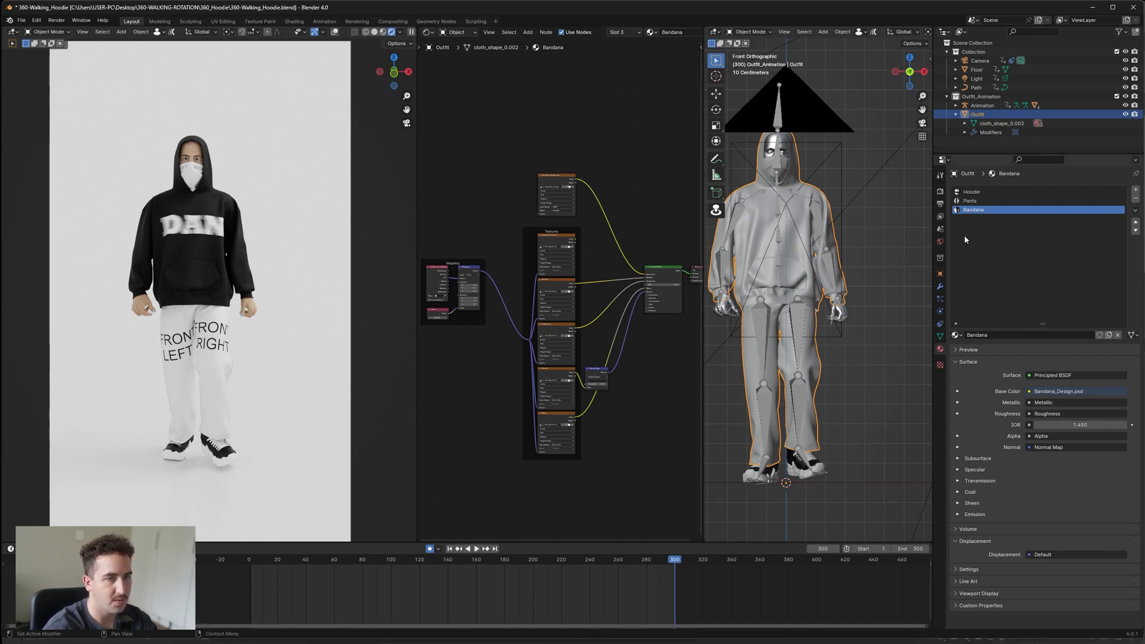
# Review Render Properties showing Cycles with 200 max samples.
pyautogui.click(941, 192)
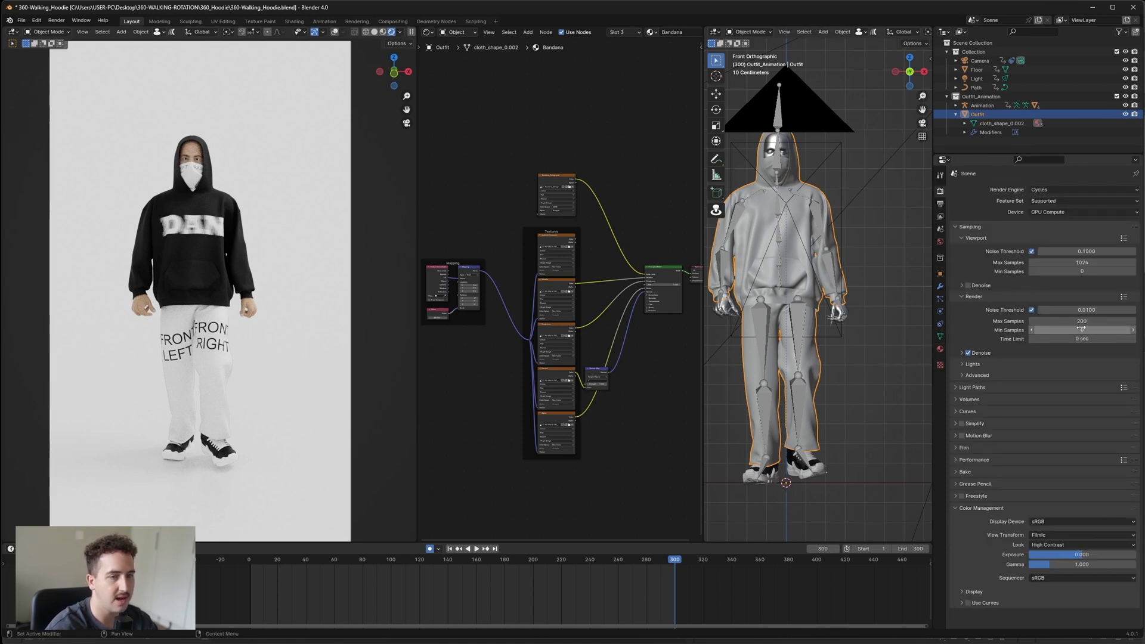
pyautogui.moveTo(1081, 321)
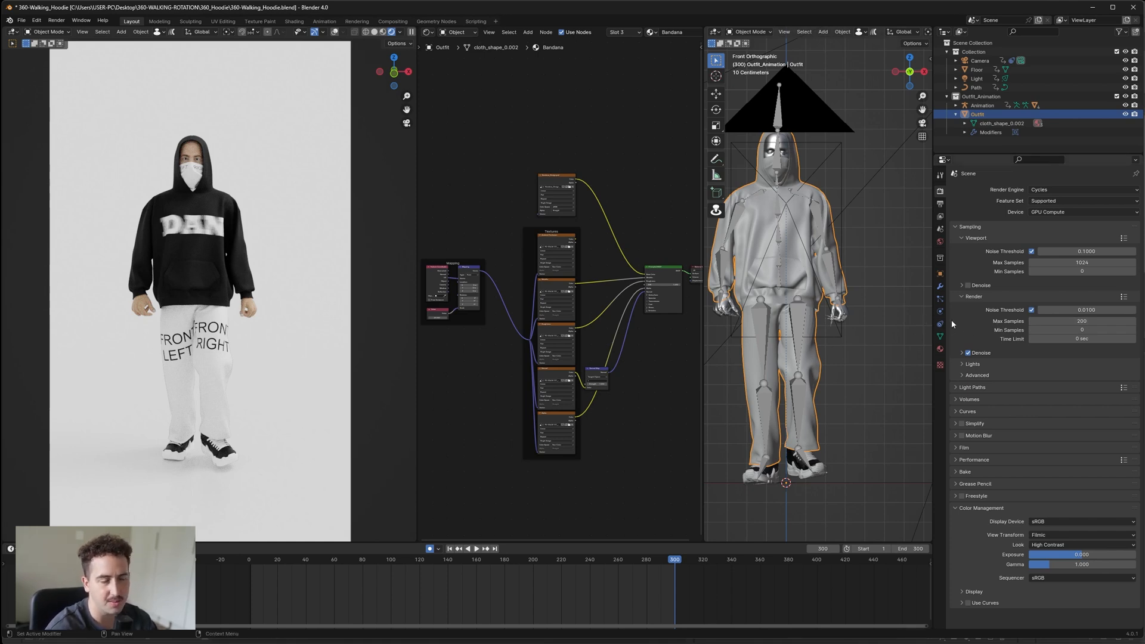
pyautogui.moveTo(992, 325)
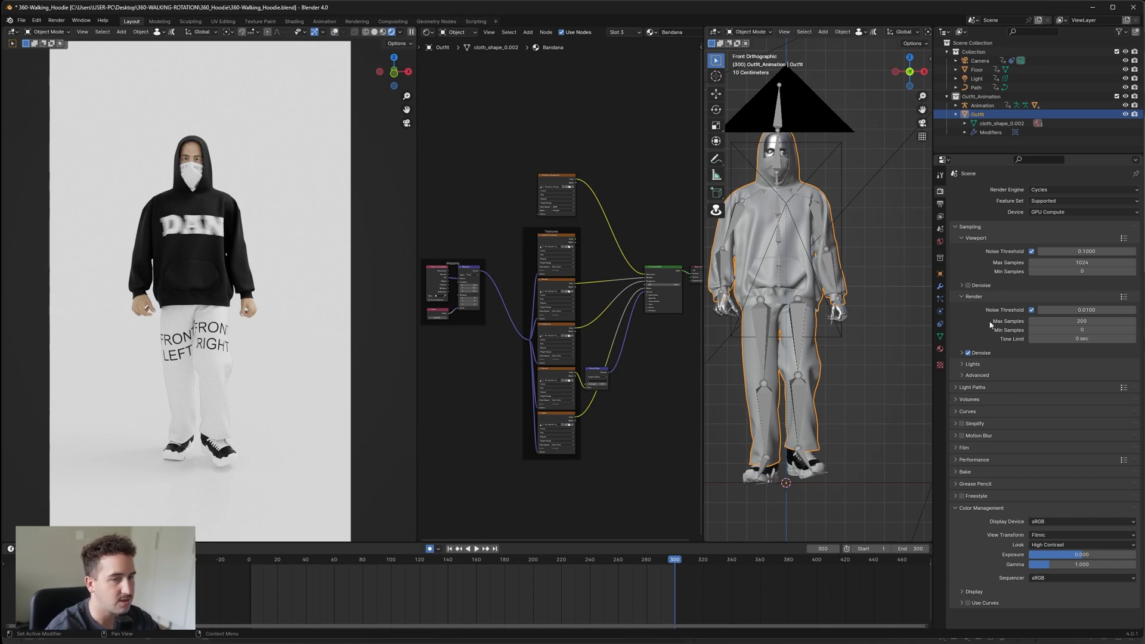
pyautogui.moveTo(917, 338)
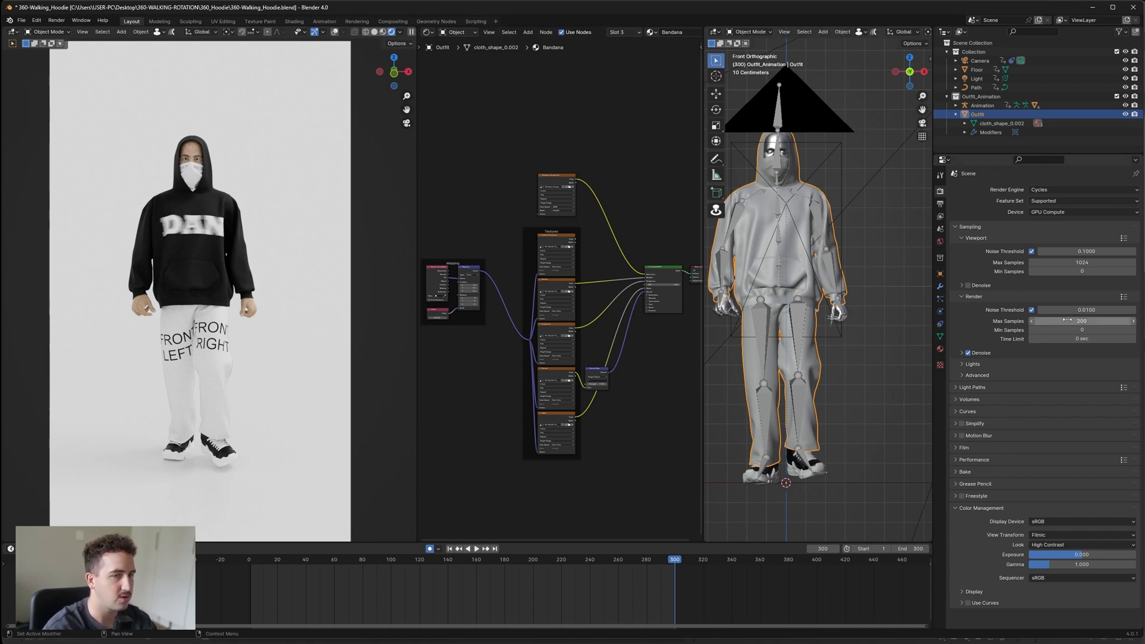
pyautogui.moveTo(1081, 321)
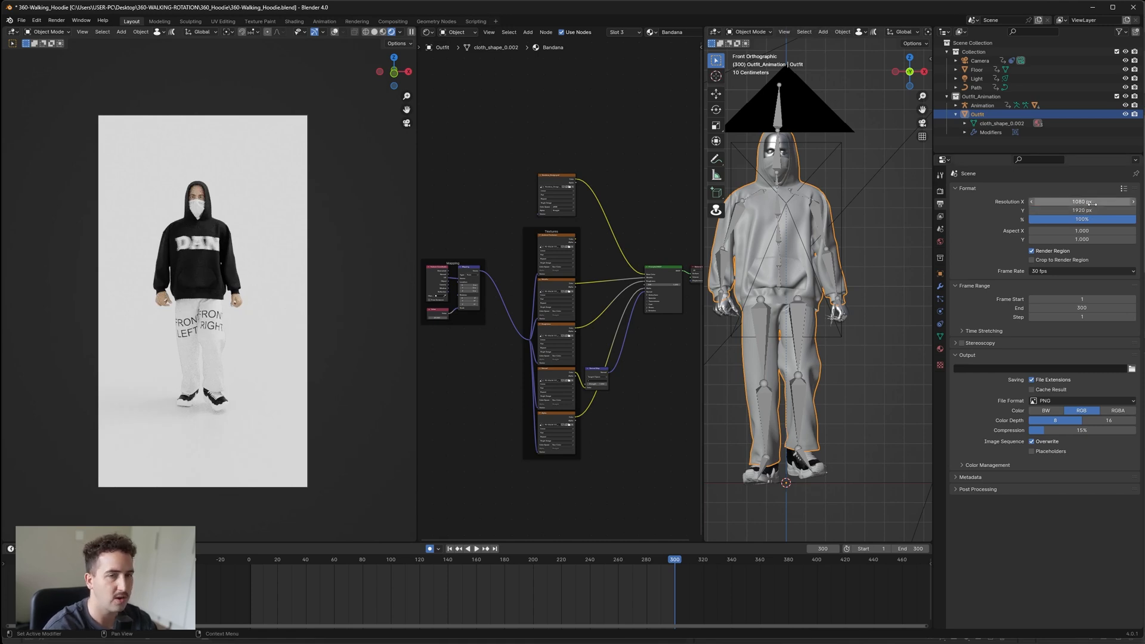
pyautogui.moveTo(1081, 210)
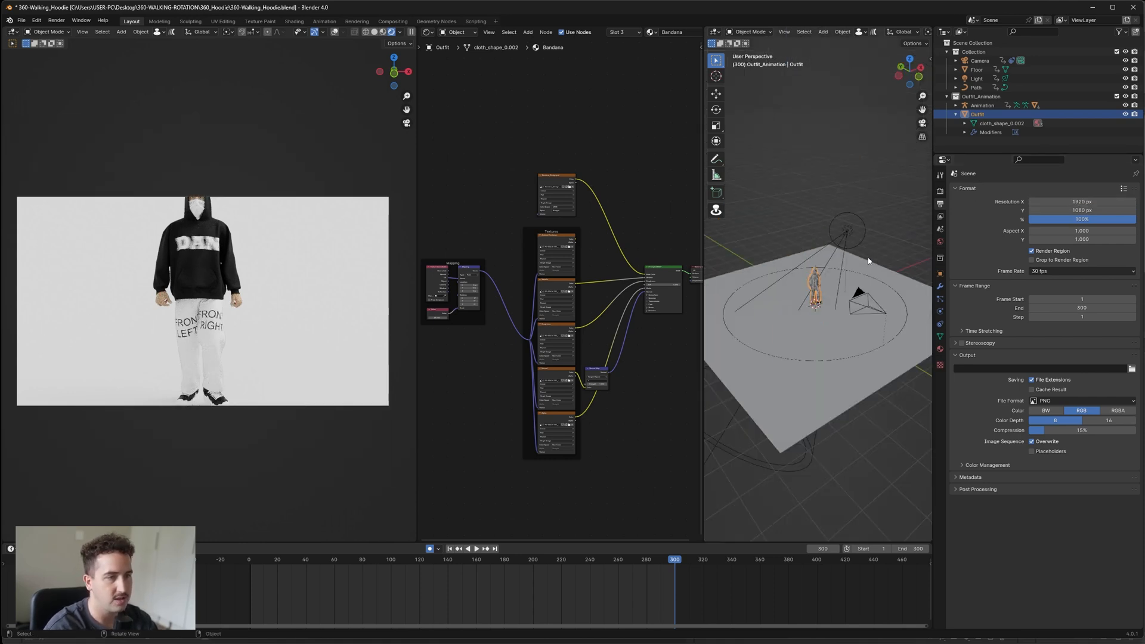
# Set the output resolution to a landscape 1920 by 1080 frame.
pyautogui.click(784, 31)
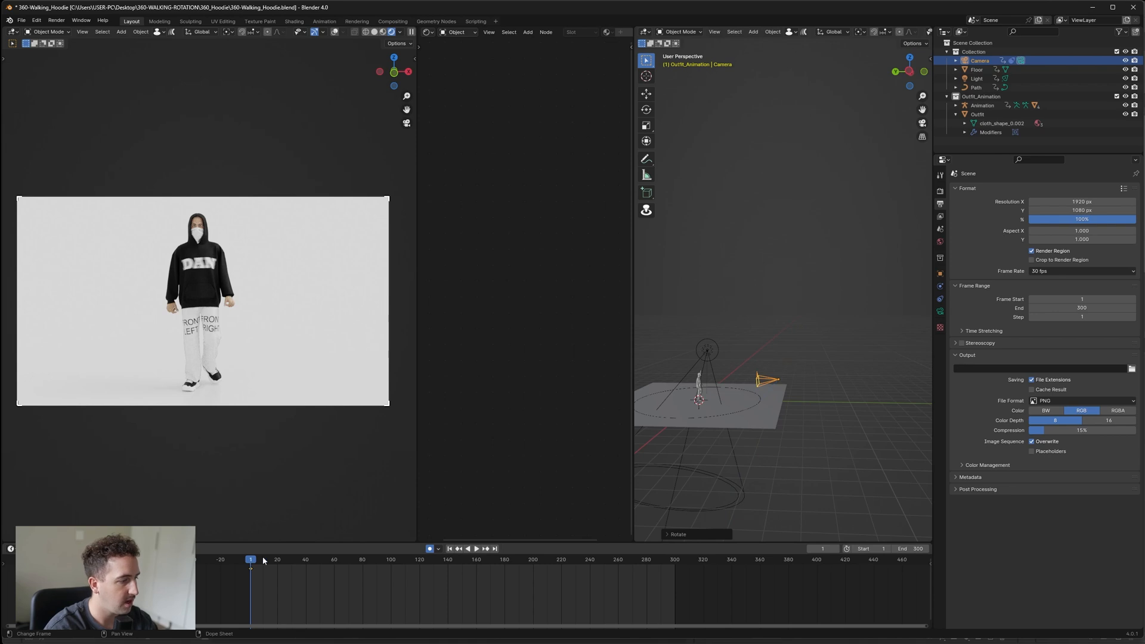
# Scrub the timeline to about frame 49 so the figure shows side-on.
pyautogui.click(476, 549)
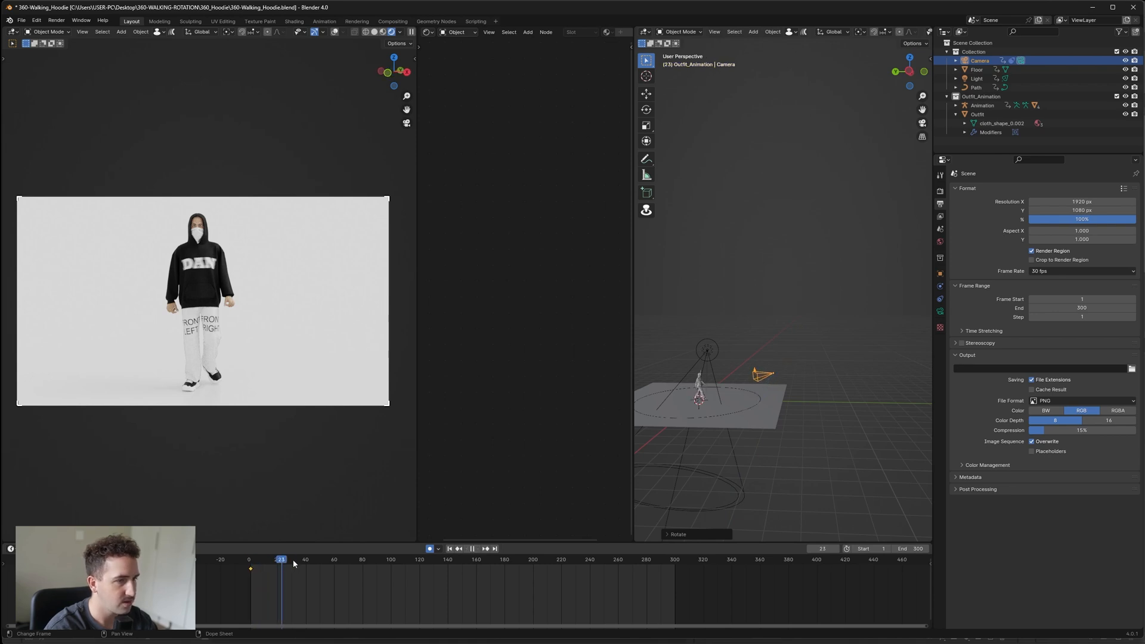
pyautogui.moveTo(281, 559); pyautogui.dragTo(324, 559)
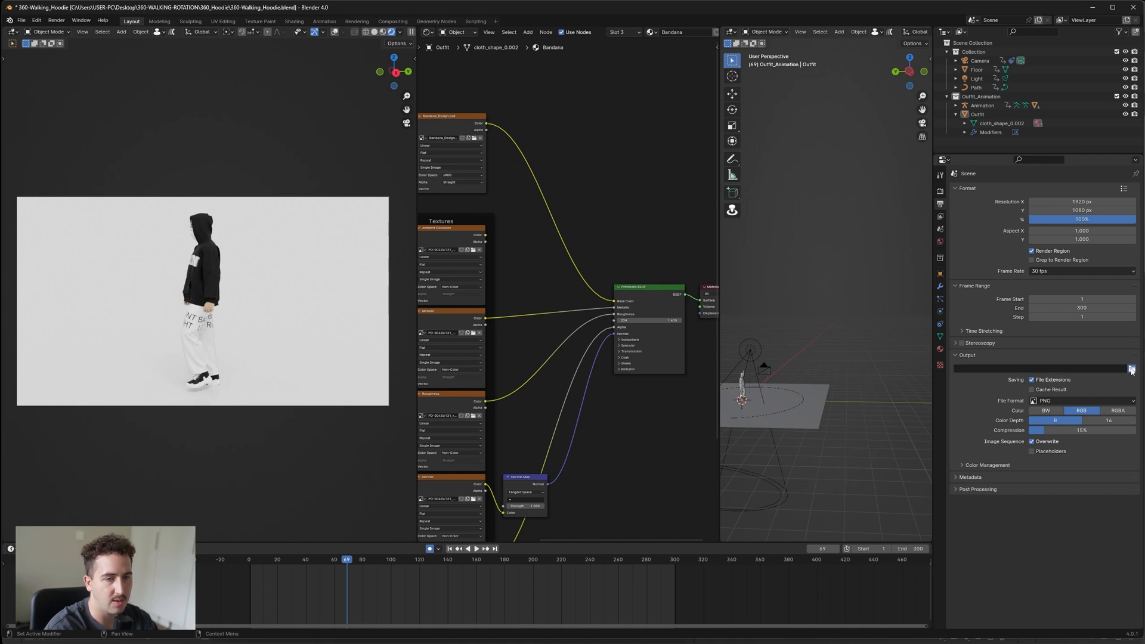
# Point the render output to the Desktop with file name 'hOODIE_1.'.
pyautogui.click(1132, 369)
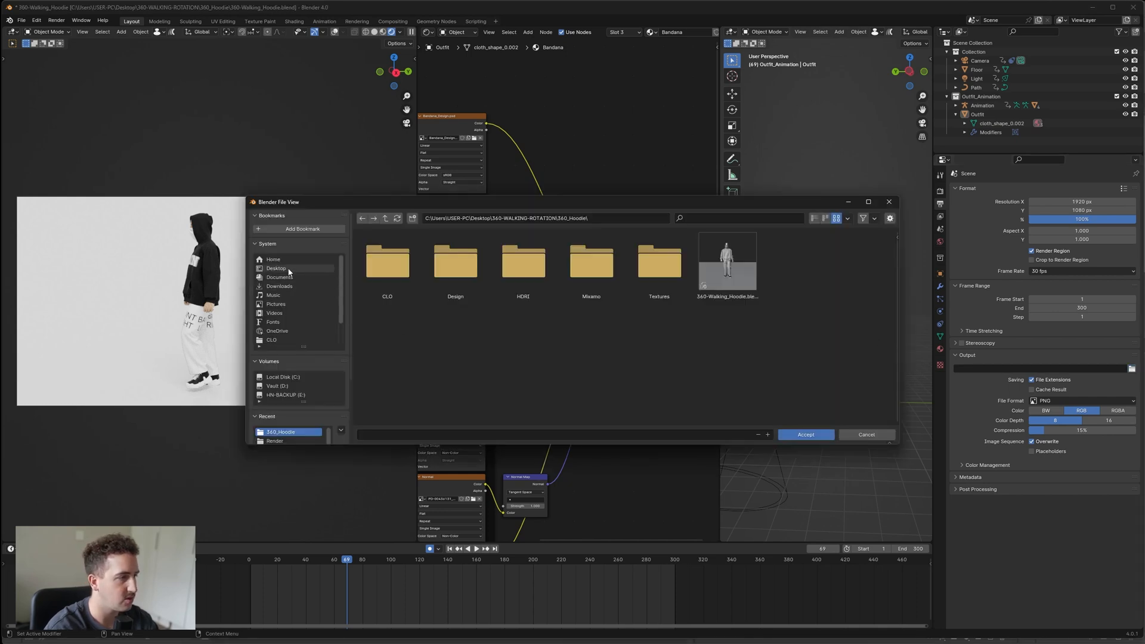
pyautogui.click(275, 268)
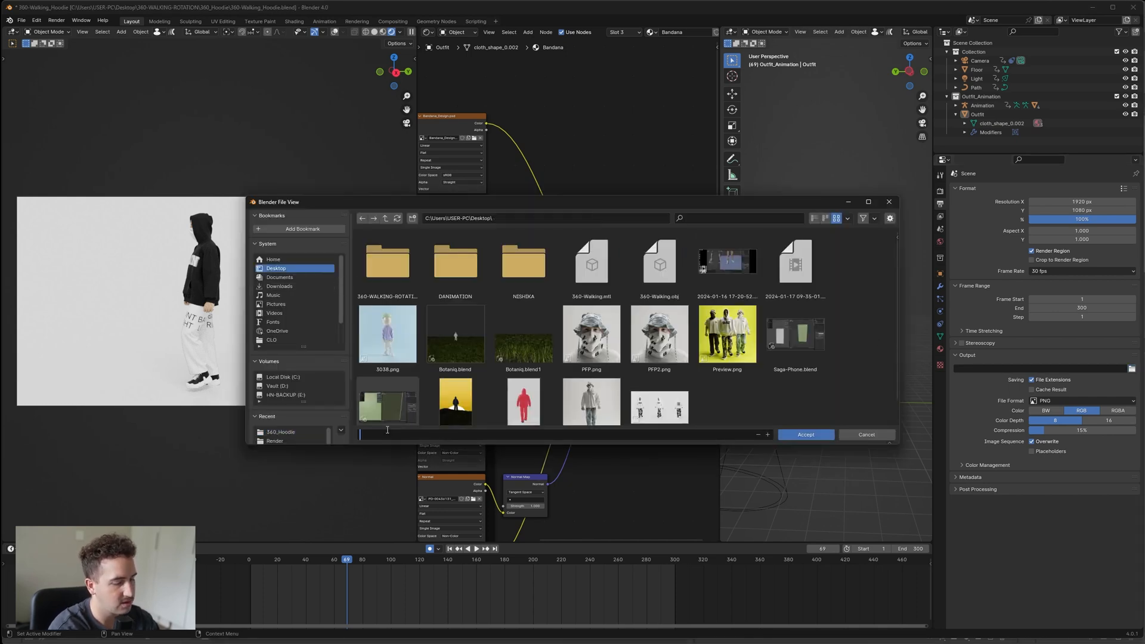
pyautogui.write('hOODIE_1.')
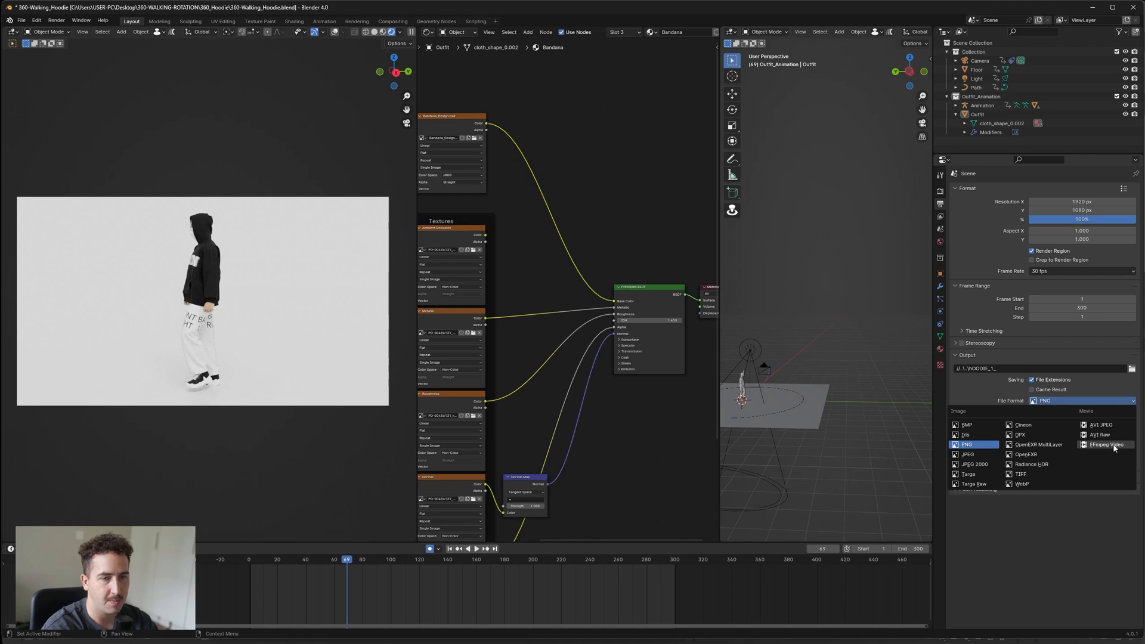
# Set file format to FFmpeg Video in an MPEG-4 container with H.264.
pyautogui.click(1104, 445)
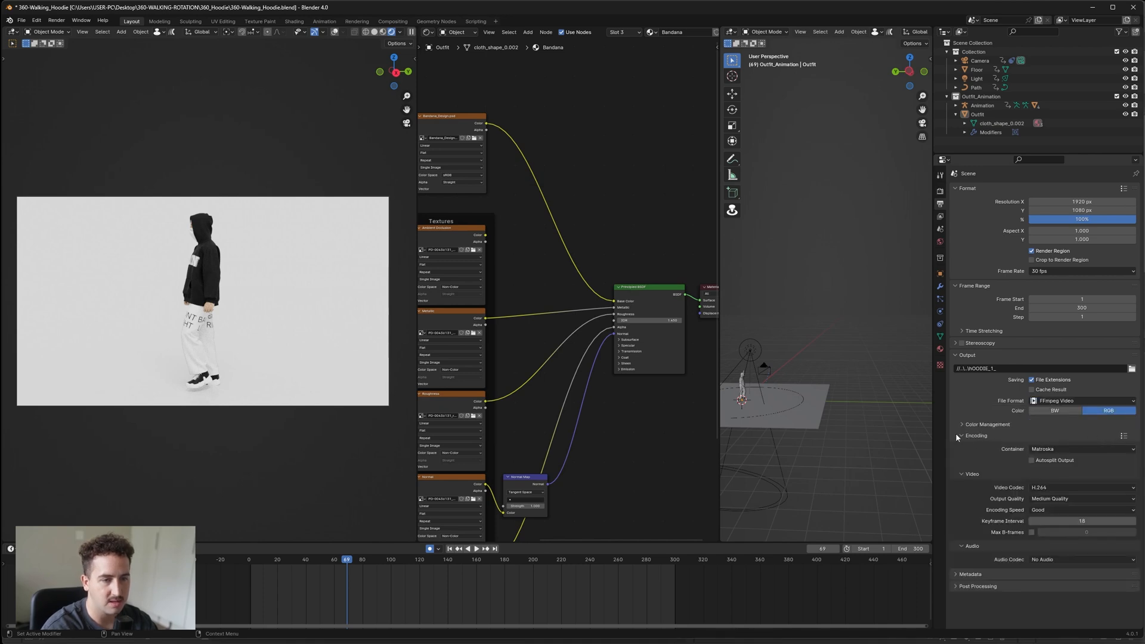
pyautogui.moveTo(1128, 438)
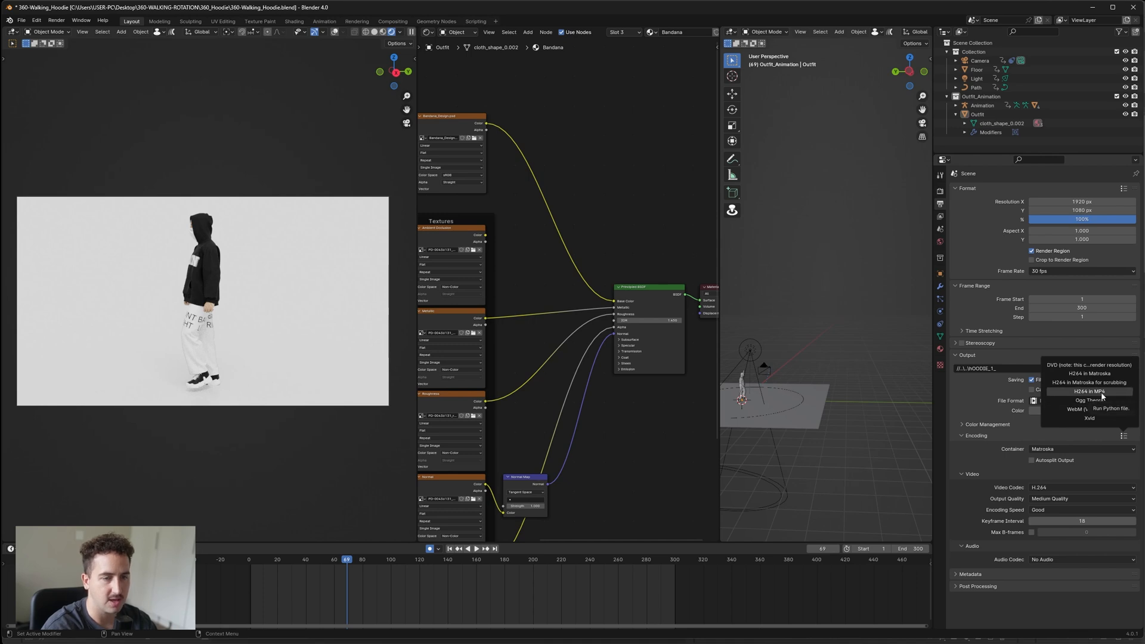
pyautogui.click(1088, 392)
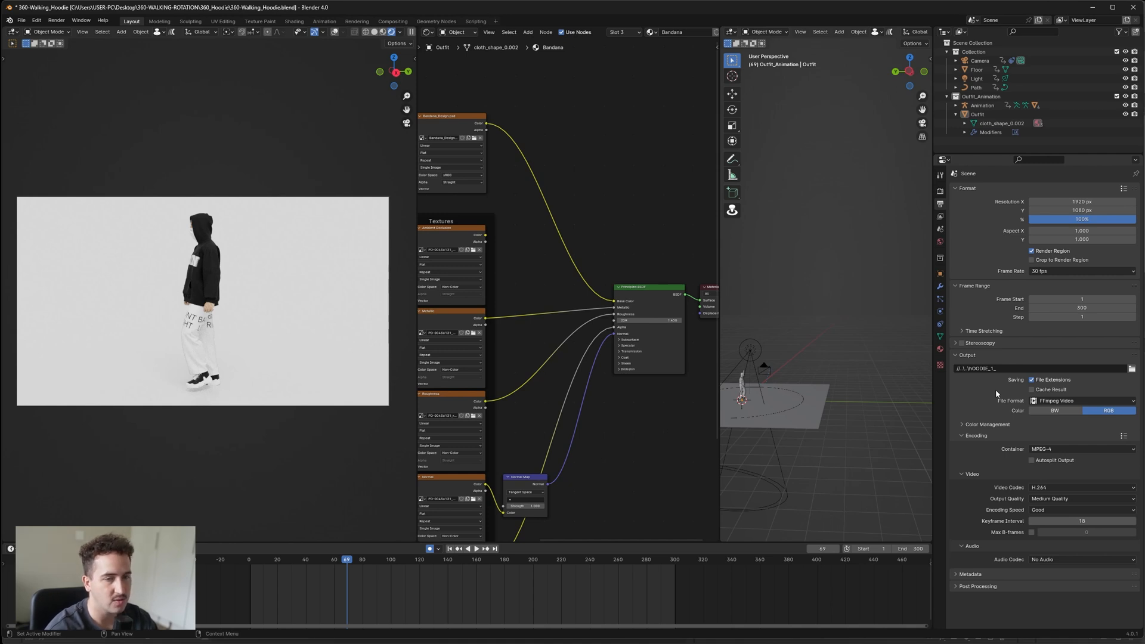
pyautogui.moveTo(990, 408)
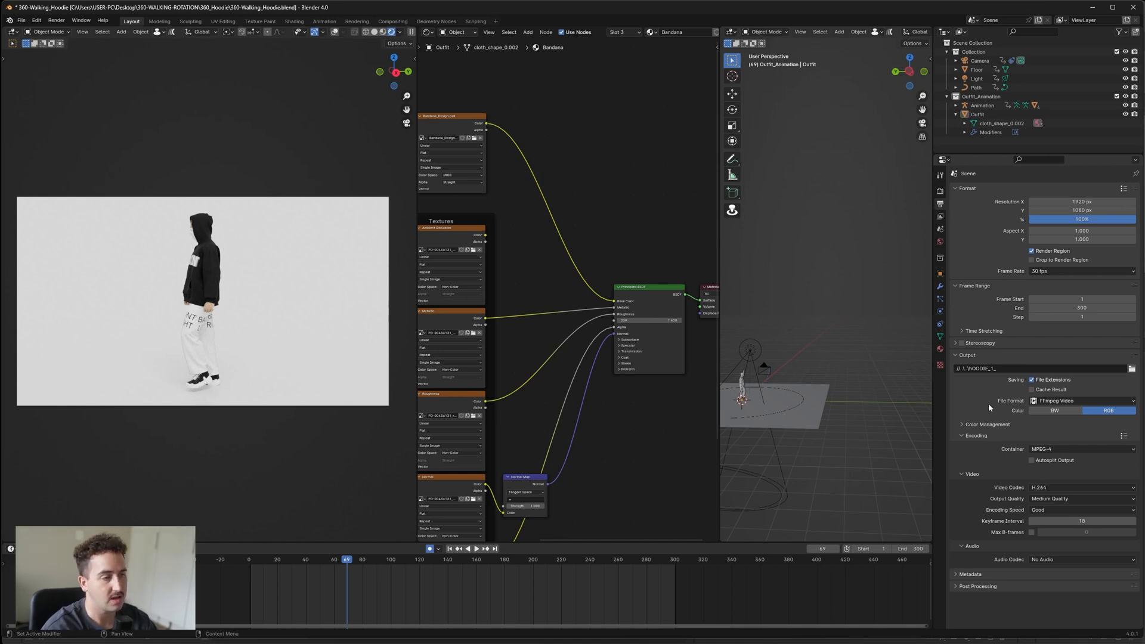
pyautogui.moveTo(990, 408)
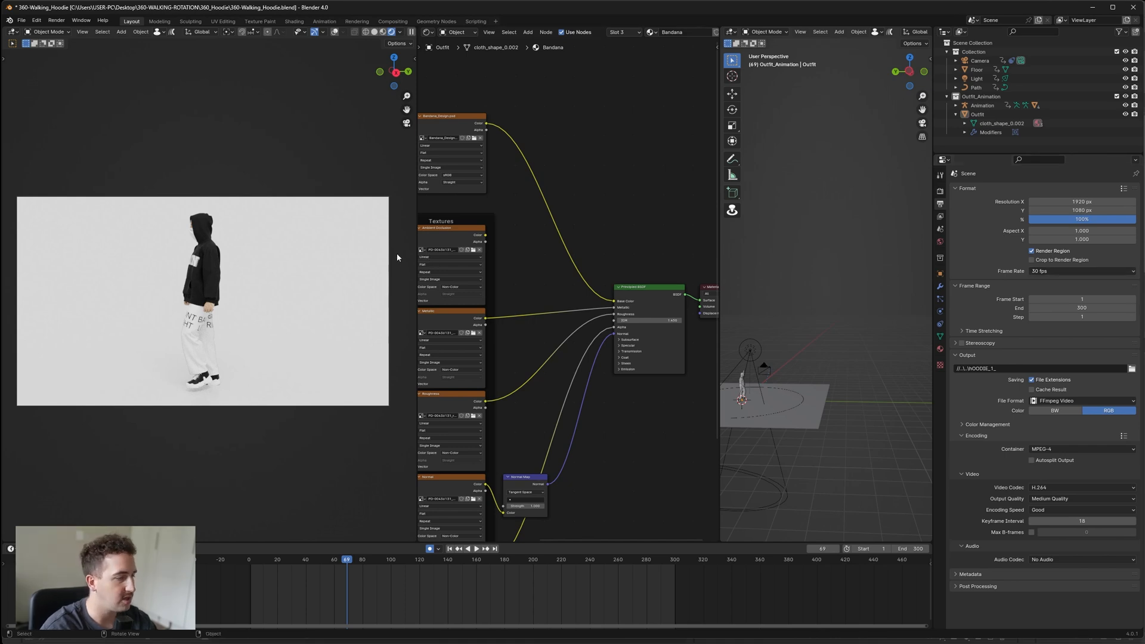
# Start Render Animation for the full walking sequence from the Render menu.
pyautogui.click(56, 20)
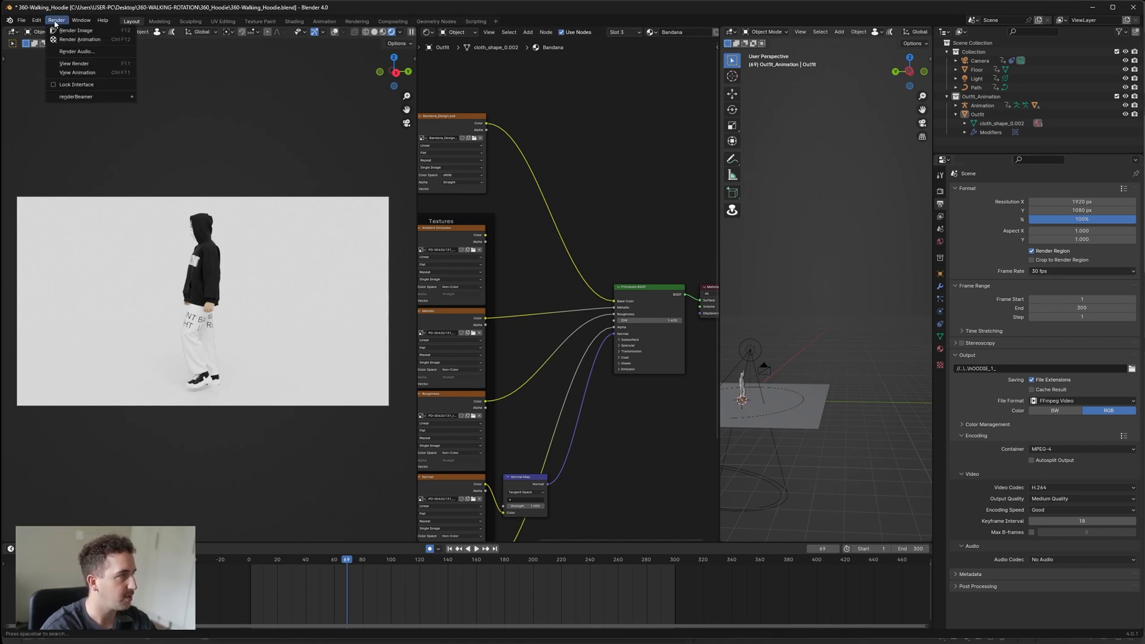
pyautogui.click(77, 31)
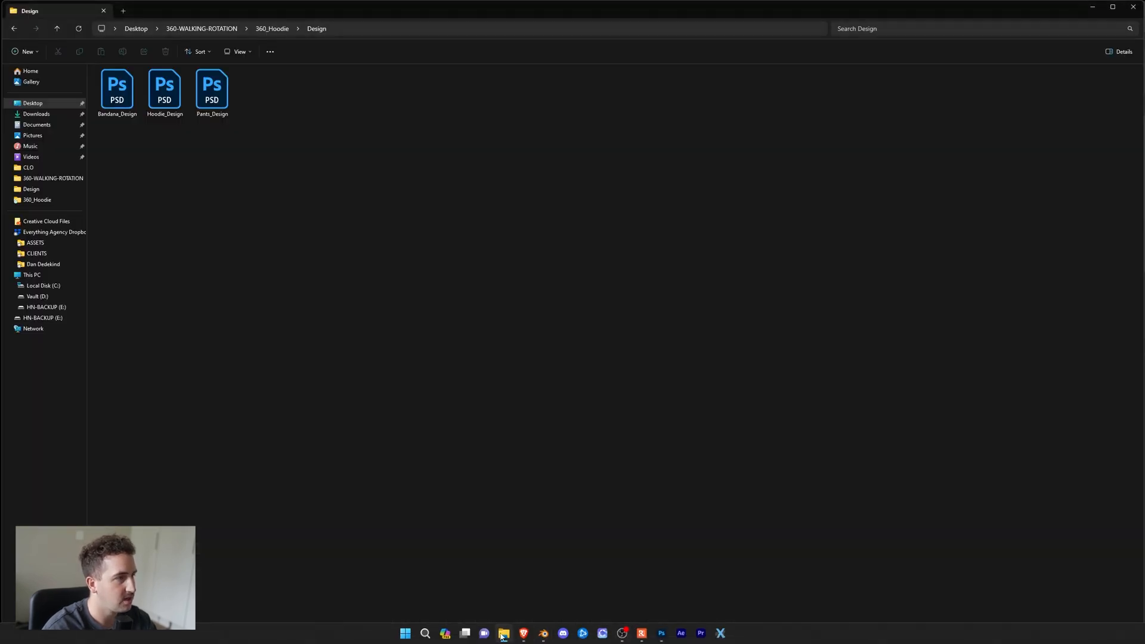
# Browse the 360_Long-Sleeve and 360_Tshirt project folders, ending at the three garment folders.
pyautogui.click(200, 29)
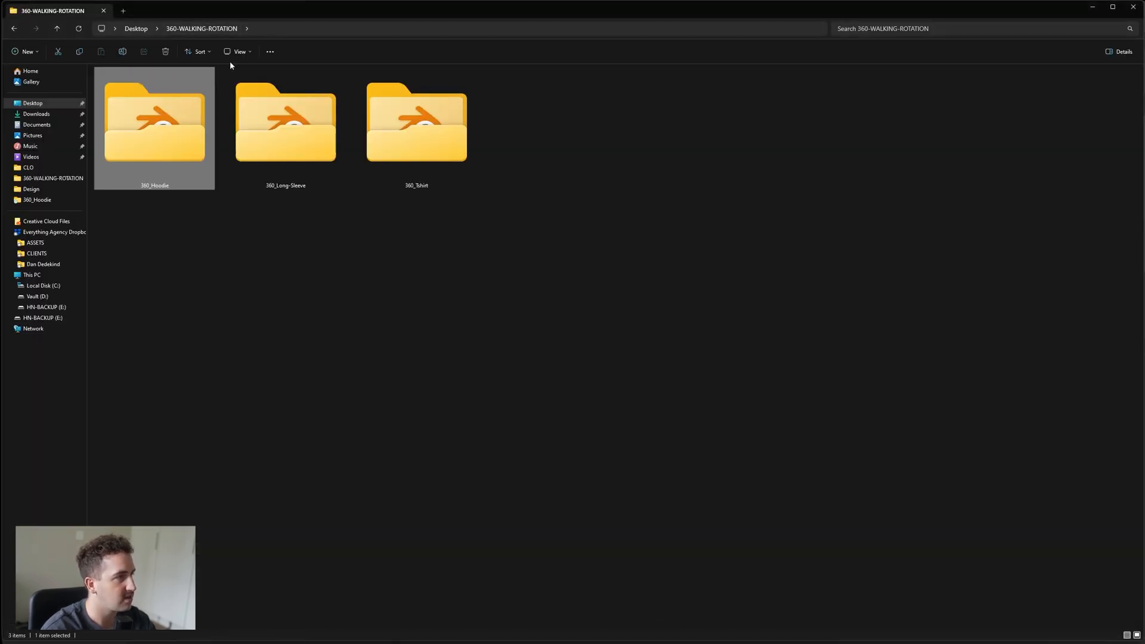
pyautogui.rightClick(154, 197)
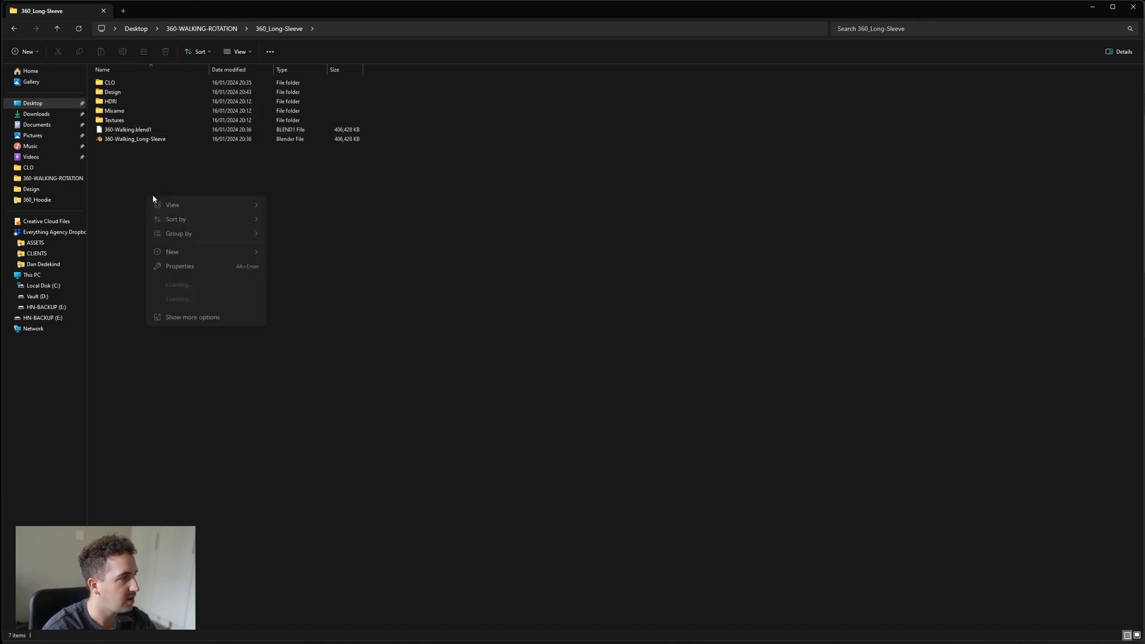
pyautogui.click(202, 29)
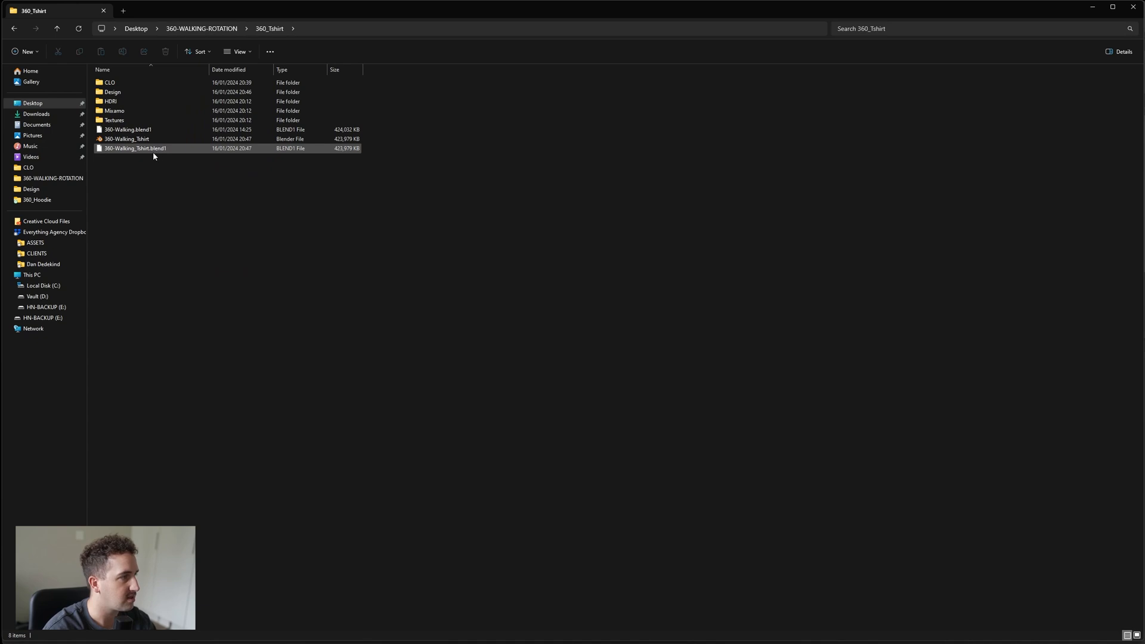
pyautogui.click(202, 28)
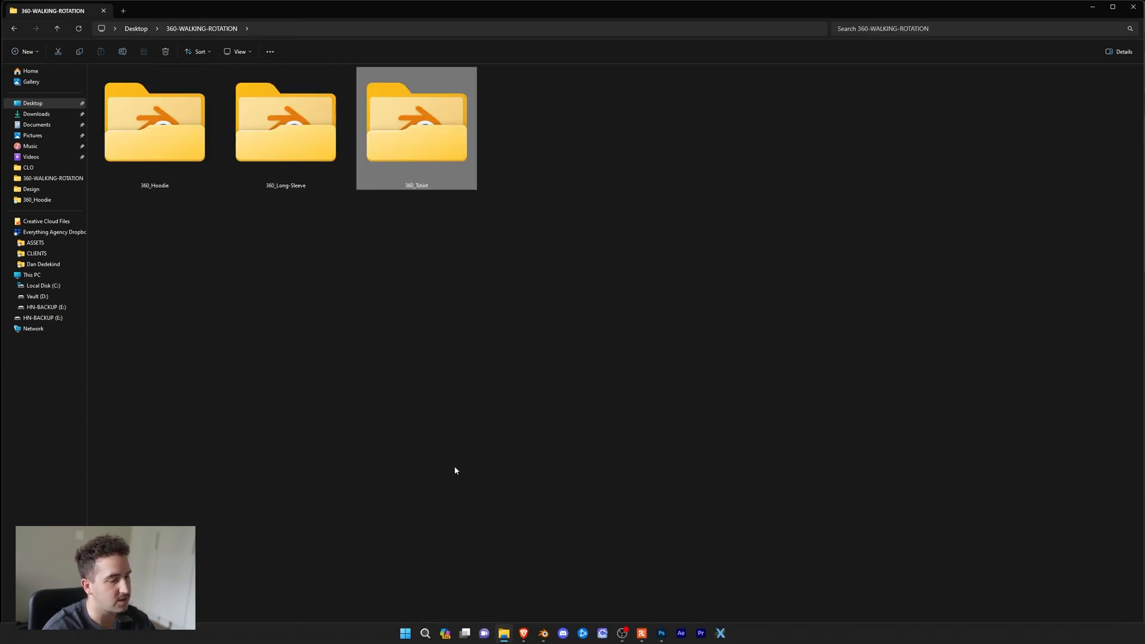
pyautogui.click(573, 140)
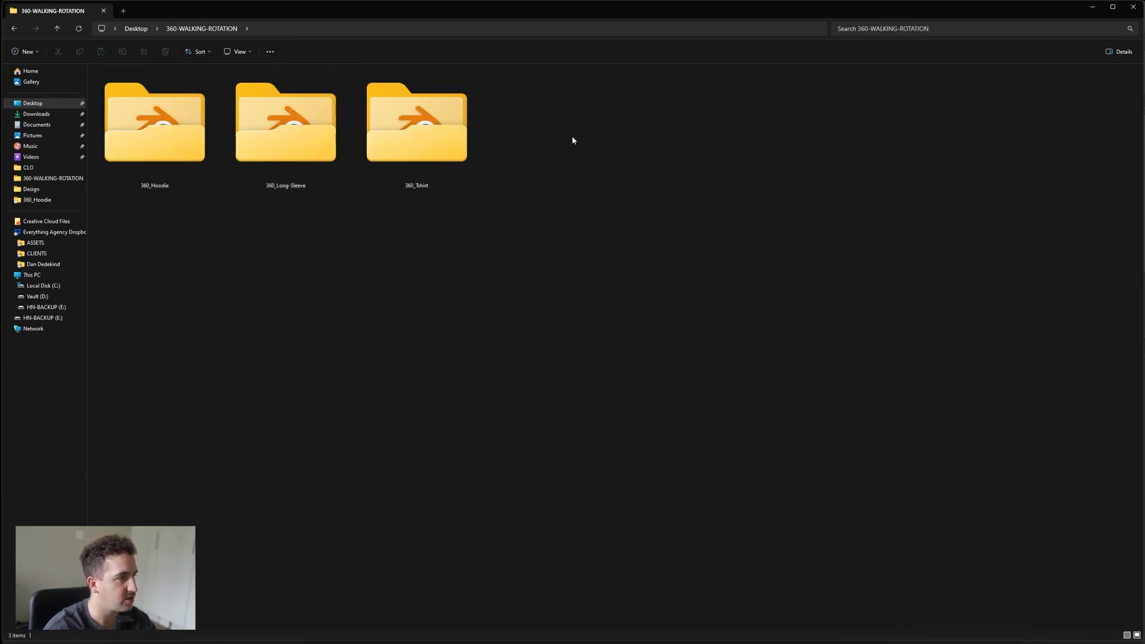
pyautogui.moveTo(558, 292)
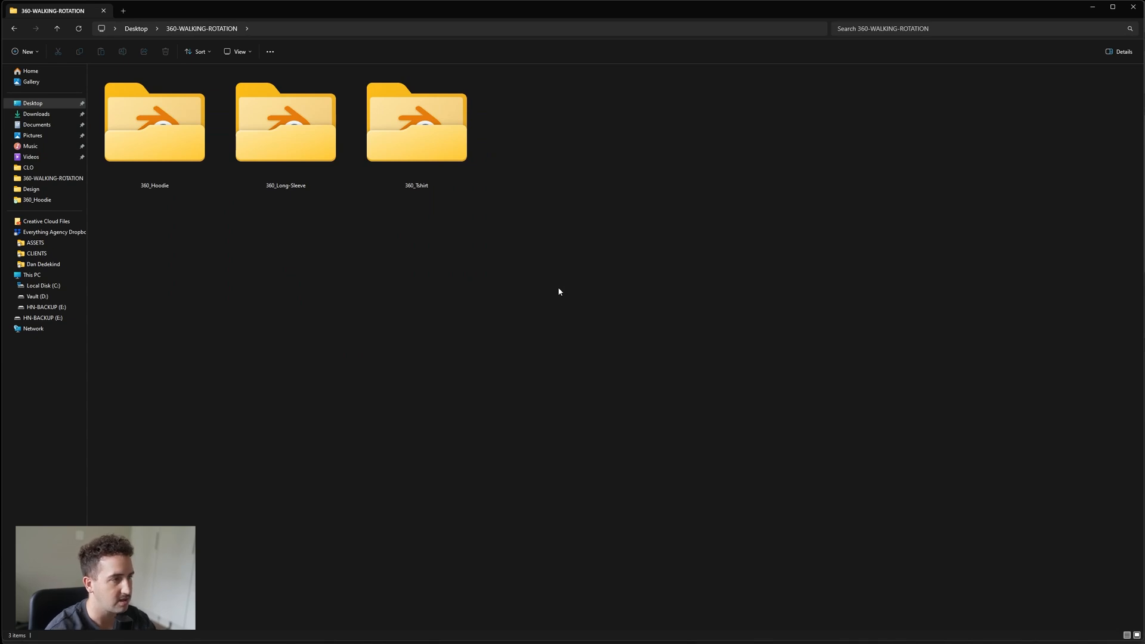